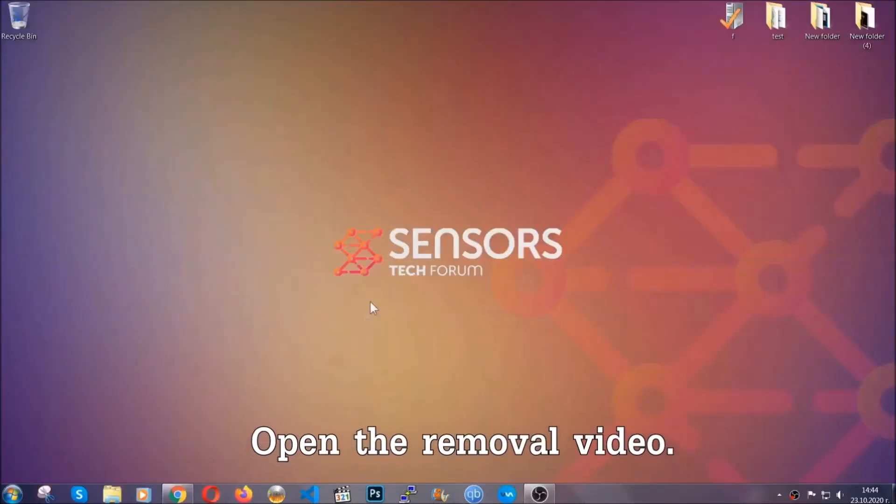
# - Reach SensorsTechForum's ransomware article from the removal video and download SpyHunter-Installer.exe
pyautogui.click(177, 494)
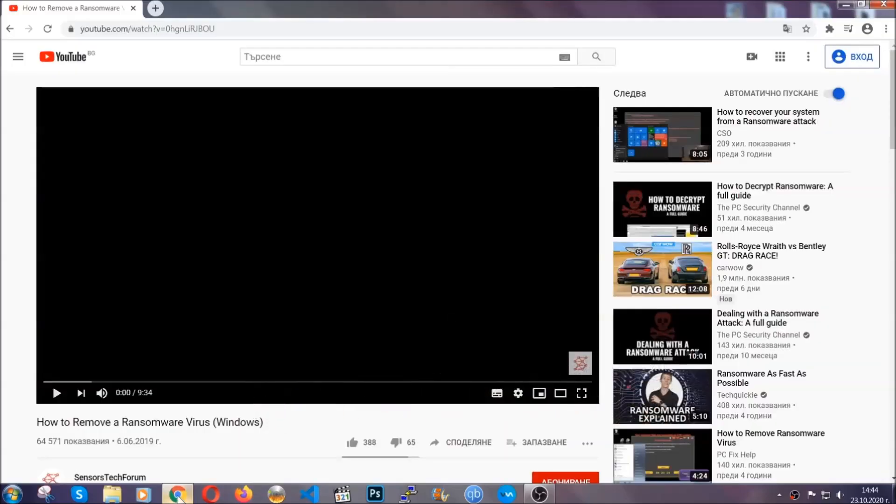
pyautogui.scroll(-3)
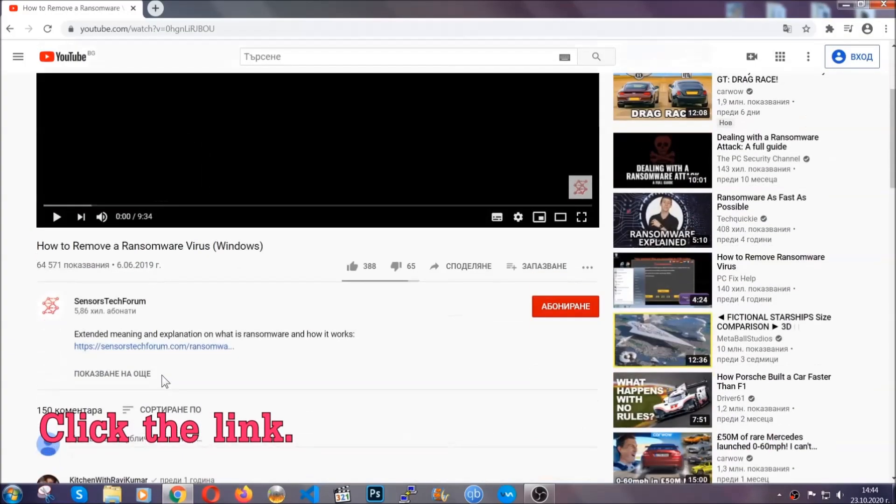
pyautogui.click(154, 347)
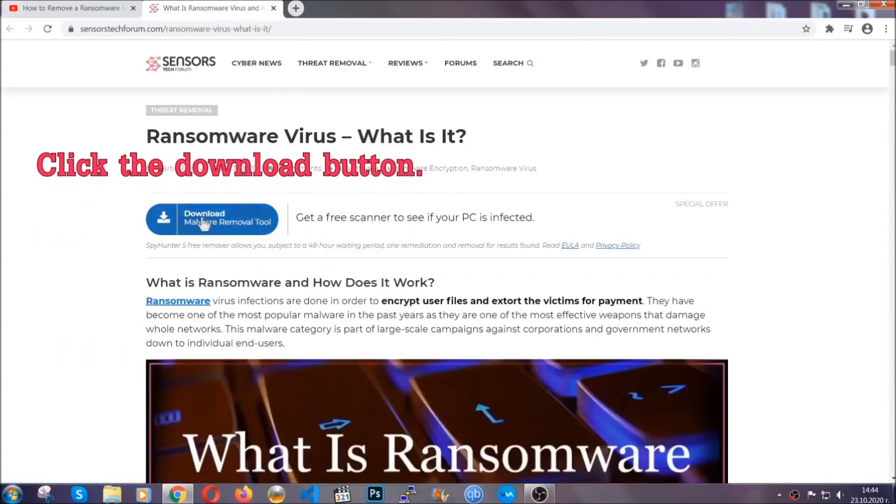
pyautogui.click(213, 219)
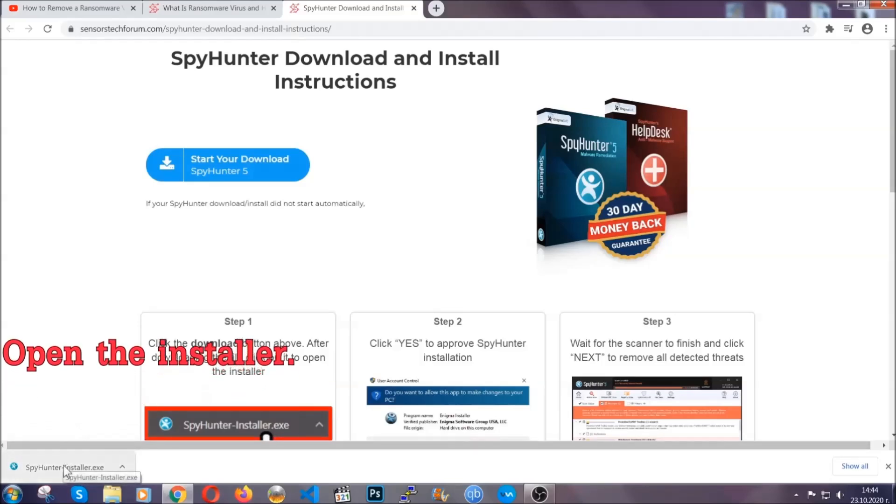
# - Install SpyHunter 5 from the downloaded installer in English, accepting the EULA
pyautogui.click(59, 467)
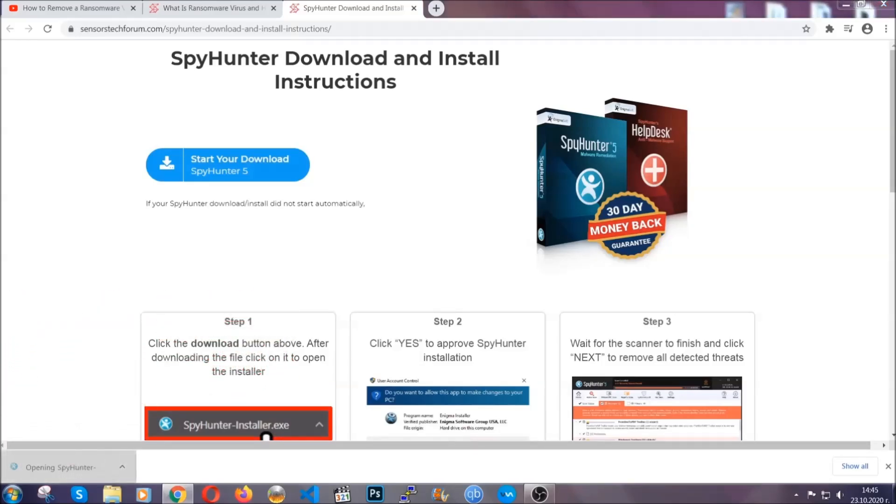
pyautogui.click(238, 426)
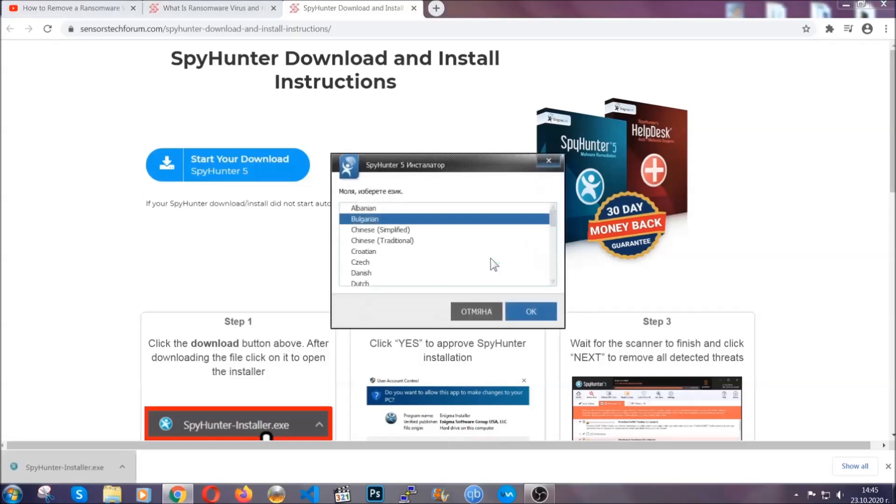
pyautogui.scroll(-3)
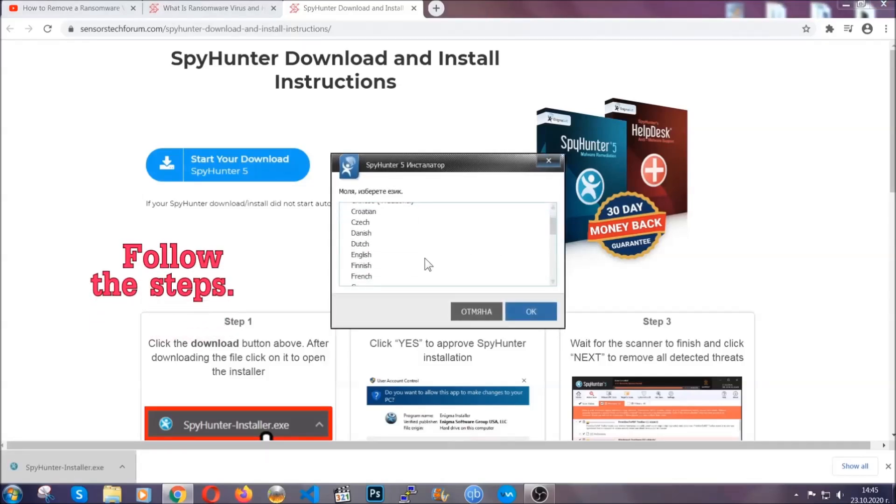
pyautogui.click(362, 255)
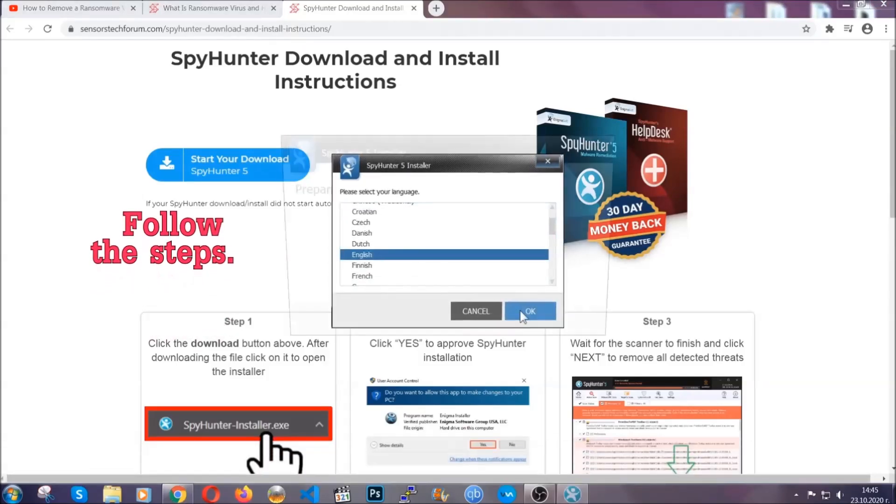
pyautogui.click(530, 311)
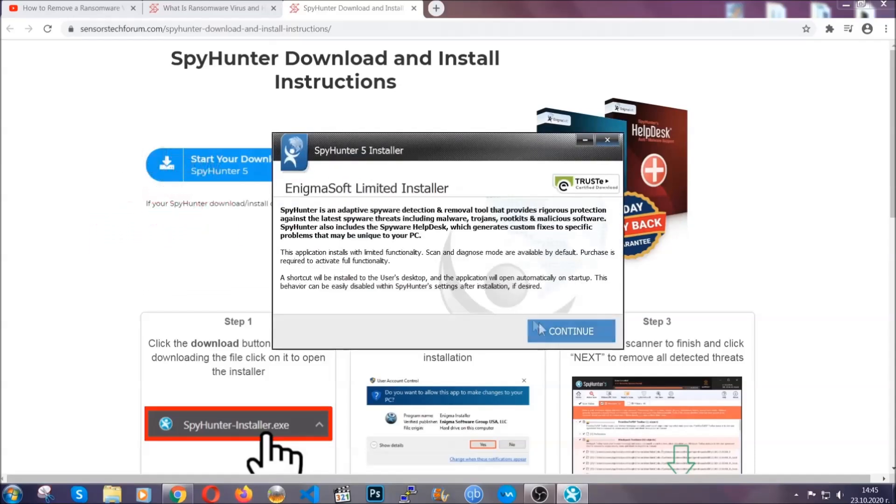
pyautogui.click(572, 331)
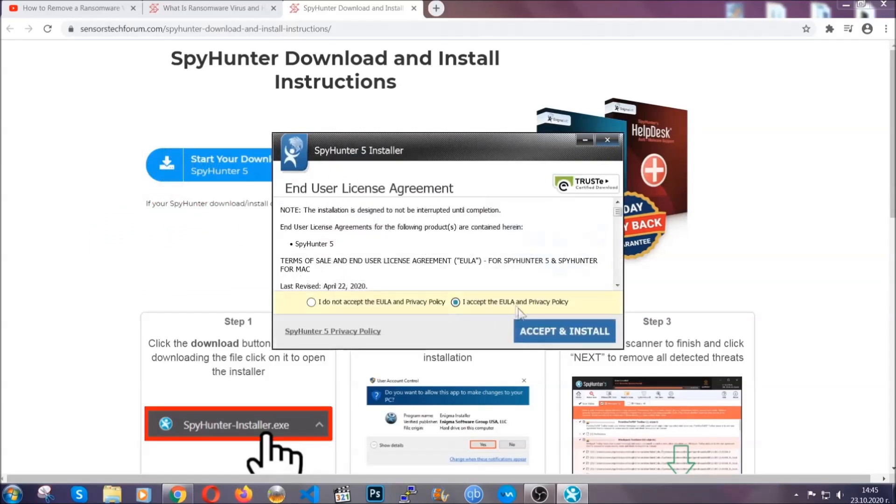
pyautogui.click(564, 331)
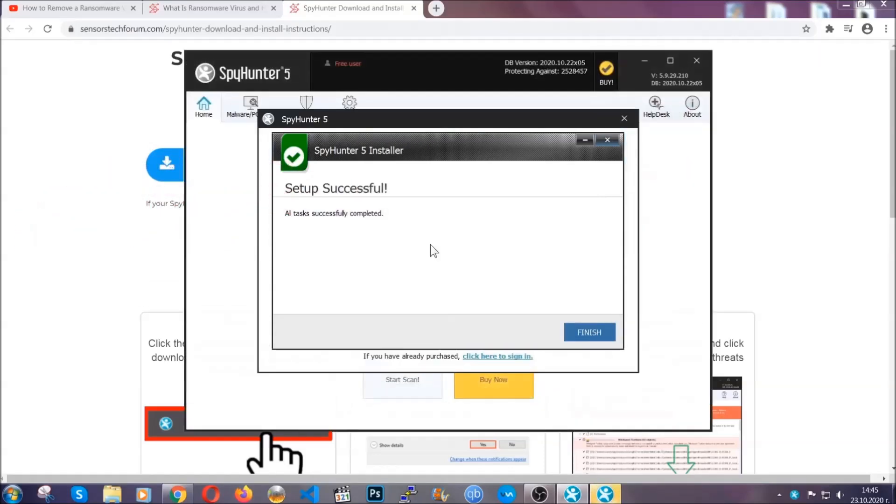
# - Finish setup, scan, and remove the detected PUP.Keygen.BB (Keygen.exe) threat
pyautogui.click(589, 332)
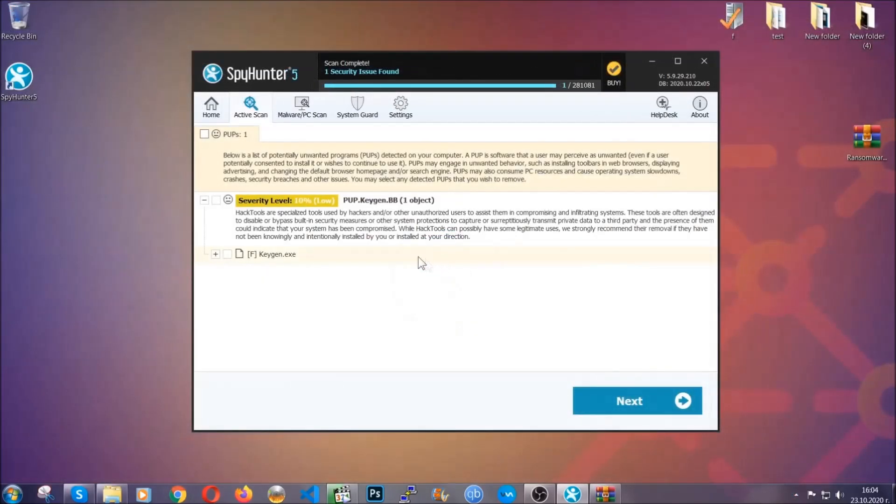
pyautogui.click(203, 134)
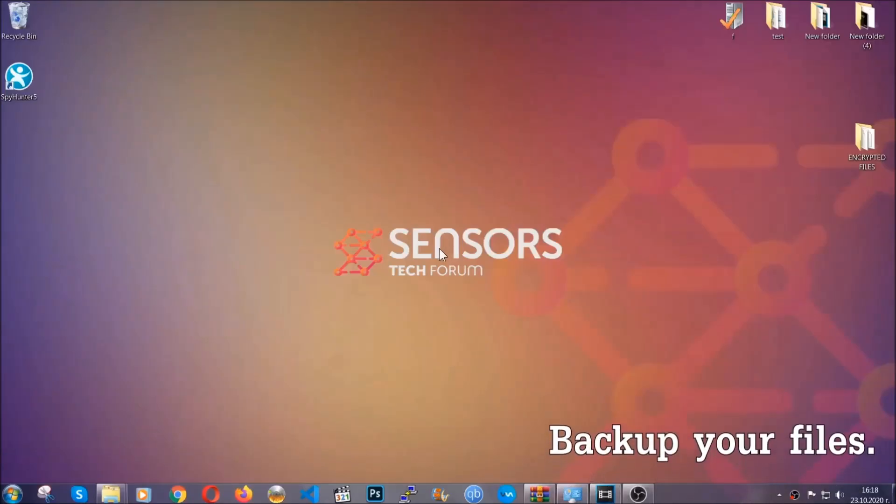
# - Copy all six encrypted .efji files from the ENCRYPTED FILES desktop folder
pyautogui.click(867, 140)
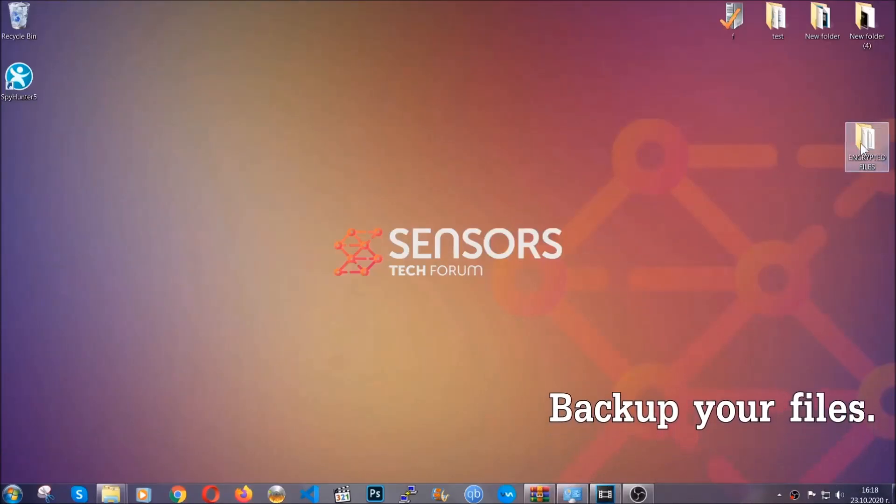
pyautogui.doubleClick(867, 142)
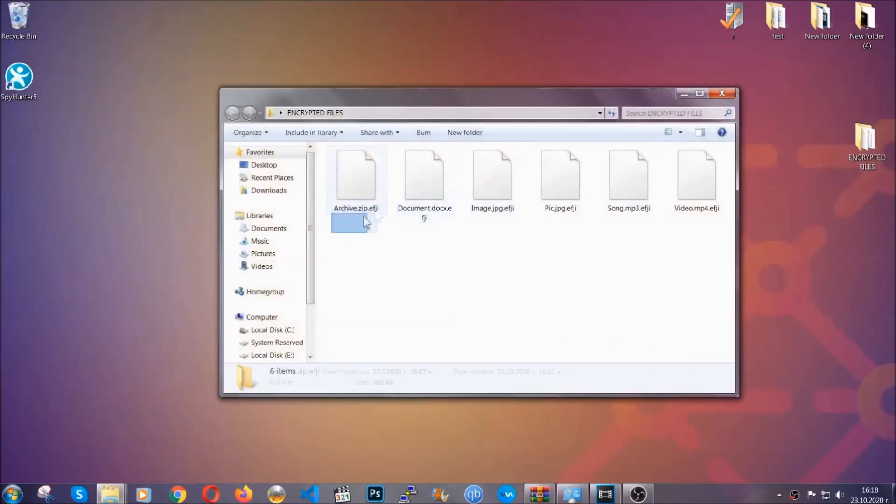
pyautogui.rightClick(697, 174)
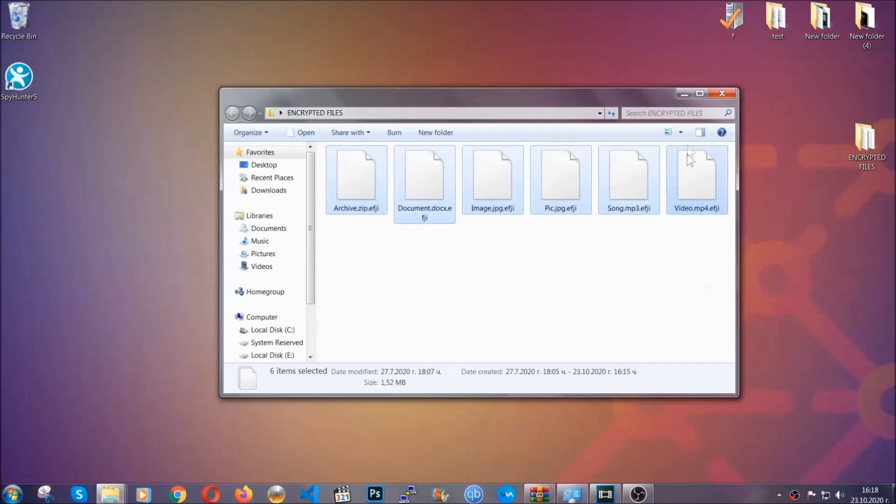
pyautogui.click(723, 93)
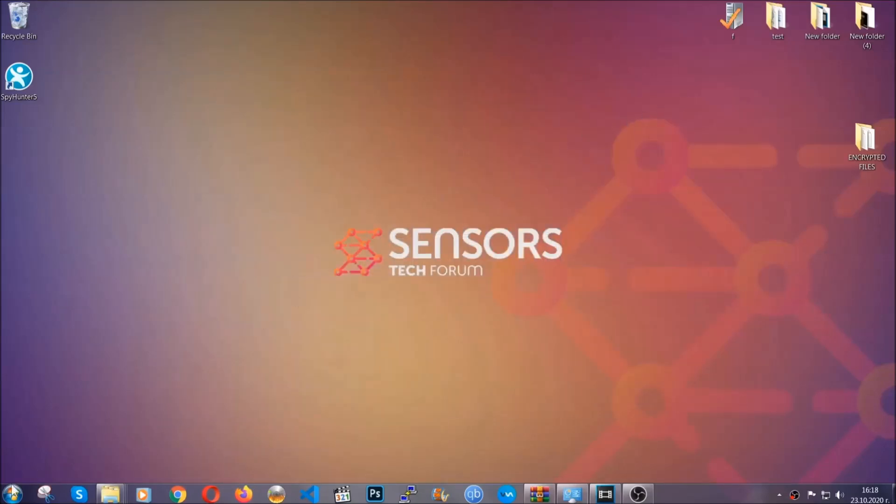
pyautogui.moveTo(170, 355)
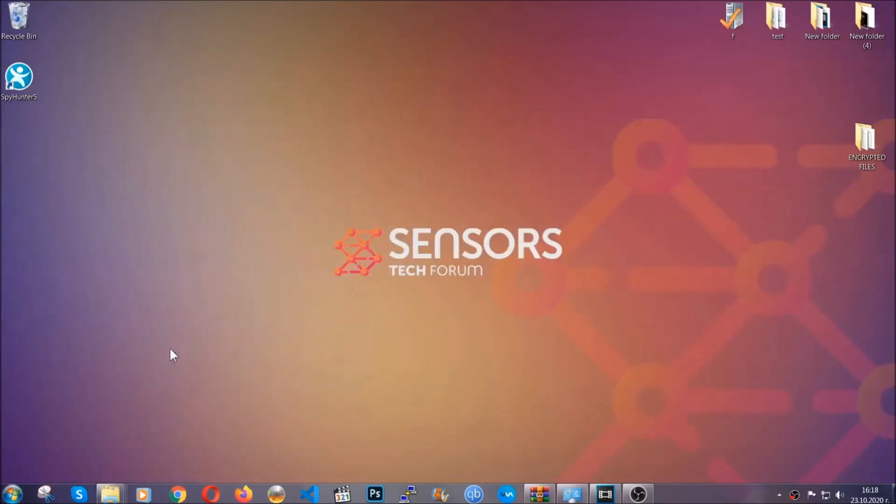
# - Paste the copied files onto FLASH DRIVE (H:) and close the drive window
pyautogui.click(107, 494)
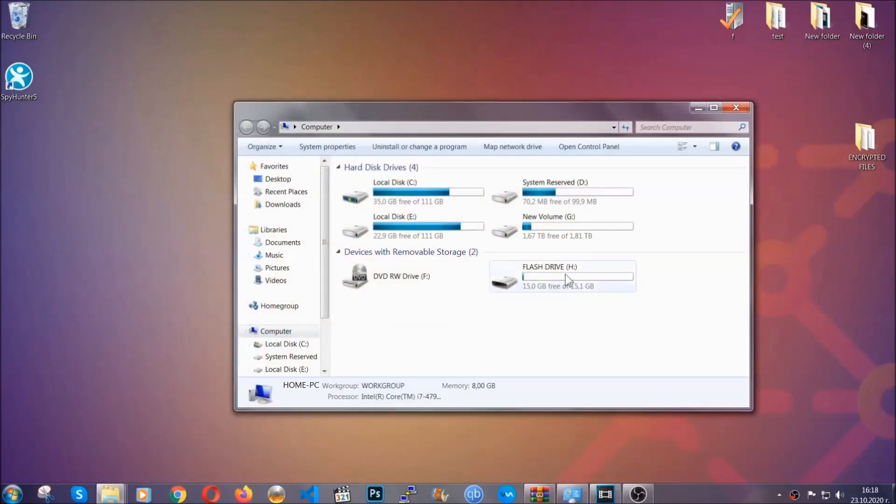
pyautogui.doubleClick(567, 276)
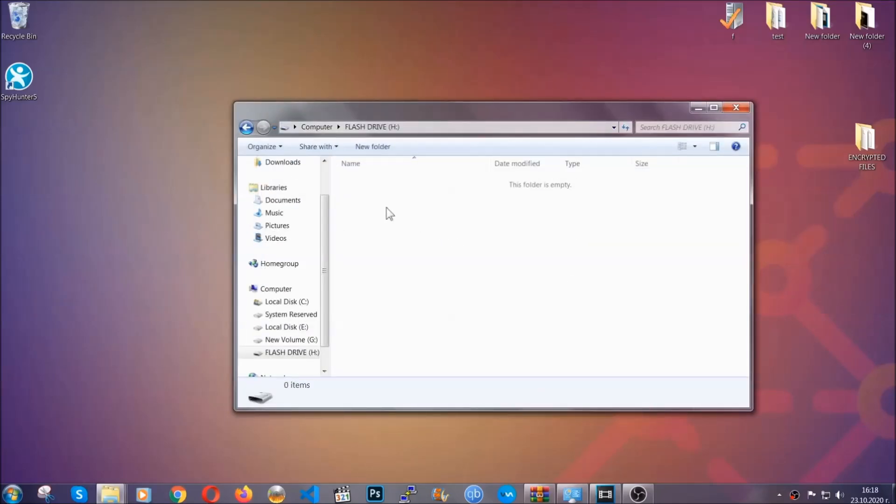
pyautogui.rightClick(388, 213)
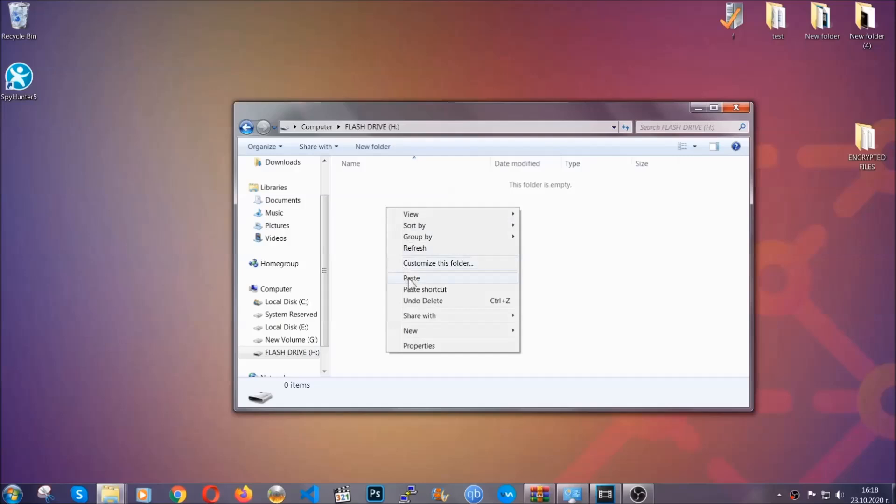
pyautogui.click(412, 279)
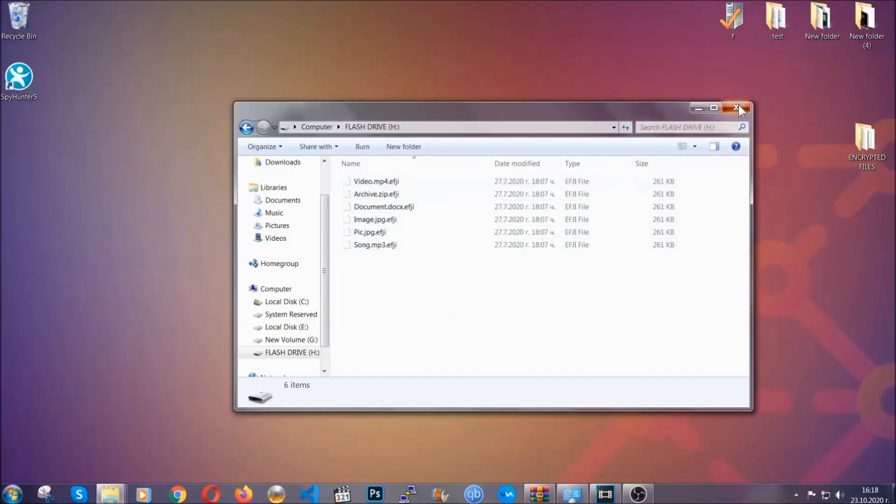
pyautogui.click(738, 108)
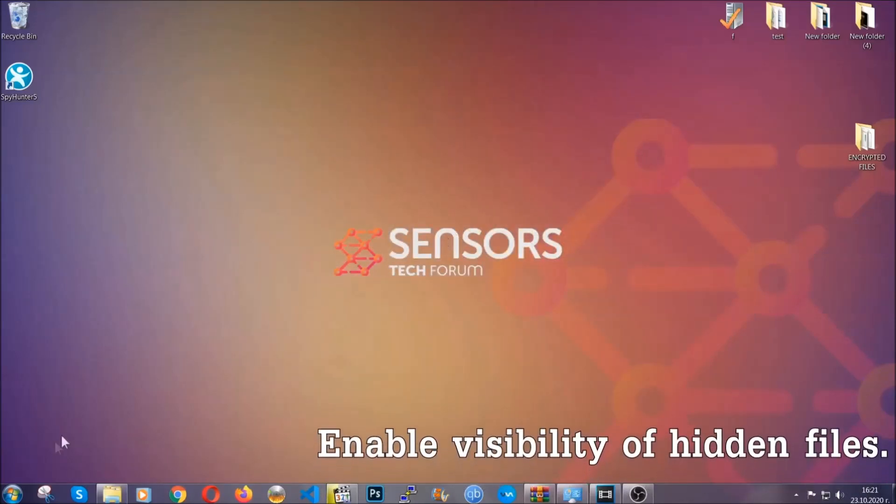
# - Set Folder Options to show hidden files, folders and drives, then apply and confirm
pyautogui.click(18, 489)
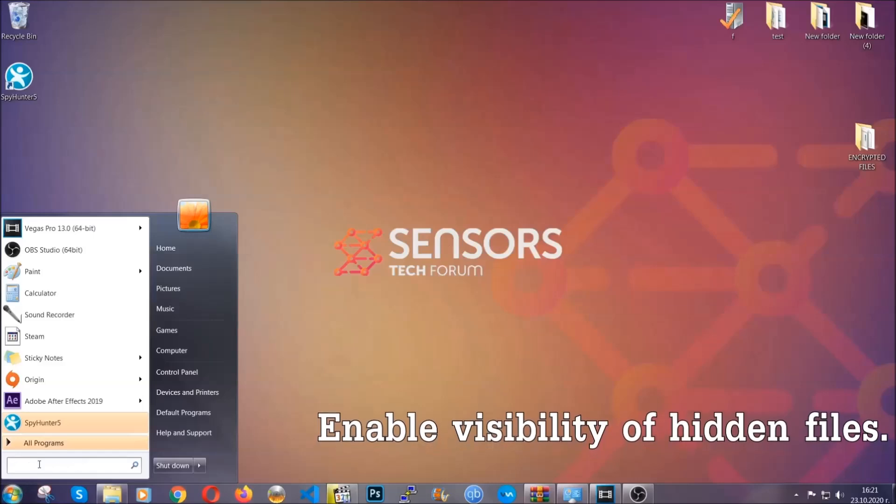
pyautogui.write('s')
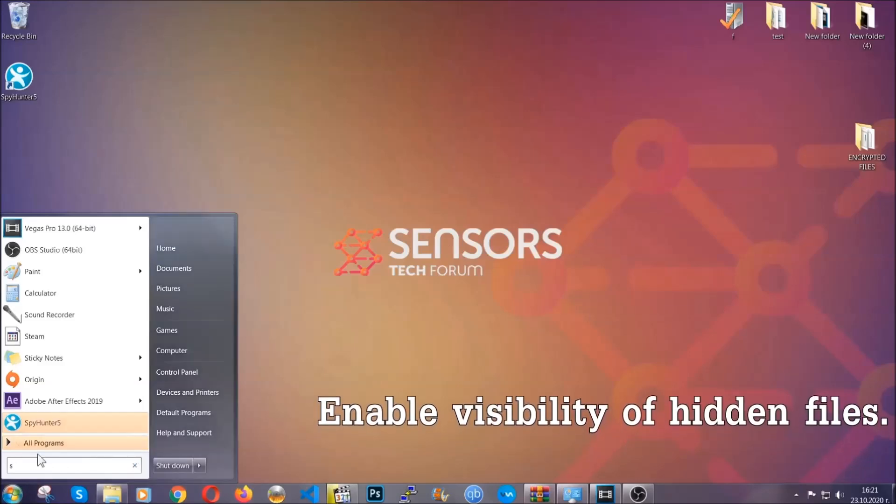
pyautogui.write('how hidden files and folders')
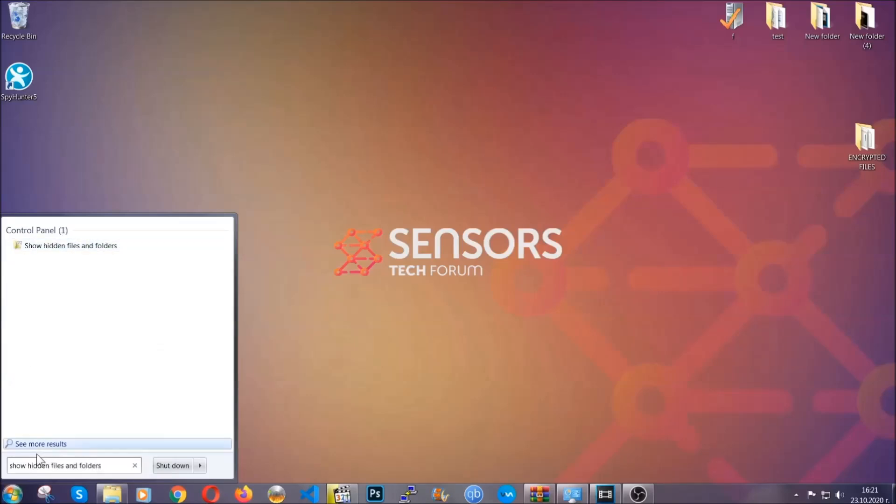
pyautogui.moveTo(104, 249)
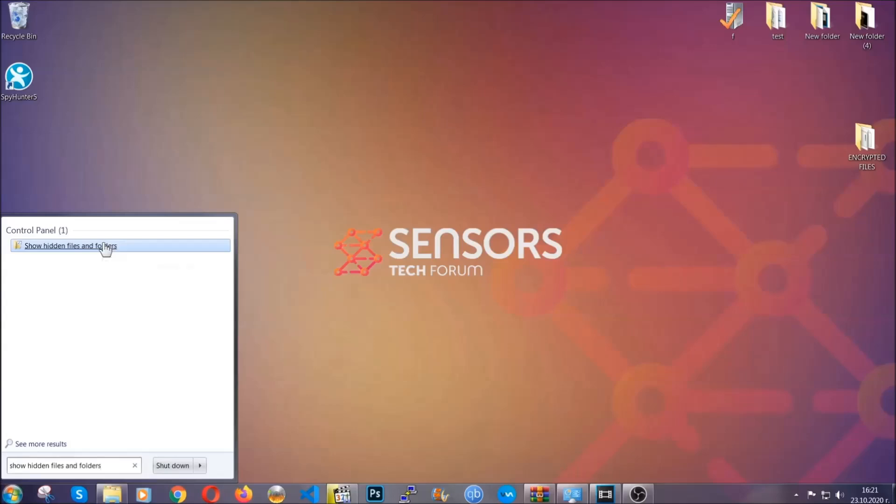
pyautogui.click(70, 246)
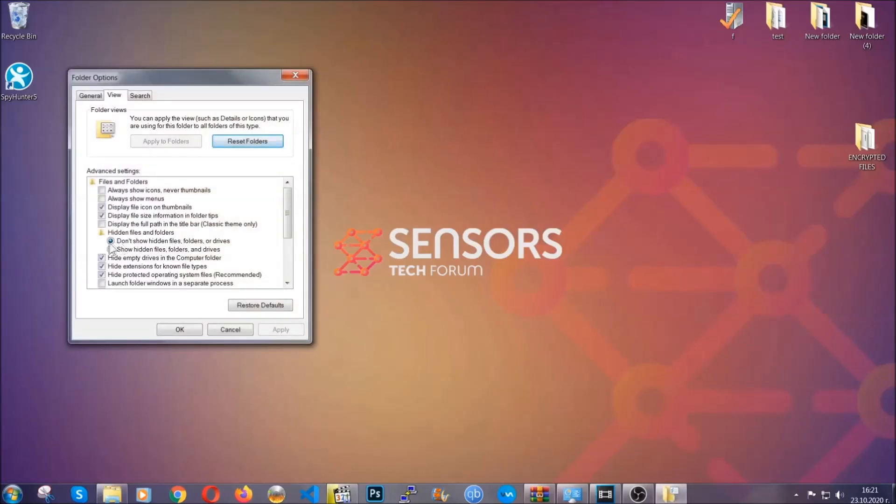
pyautogui.click(111, 249)
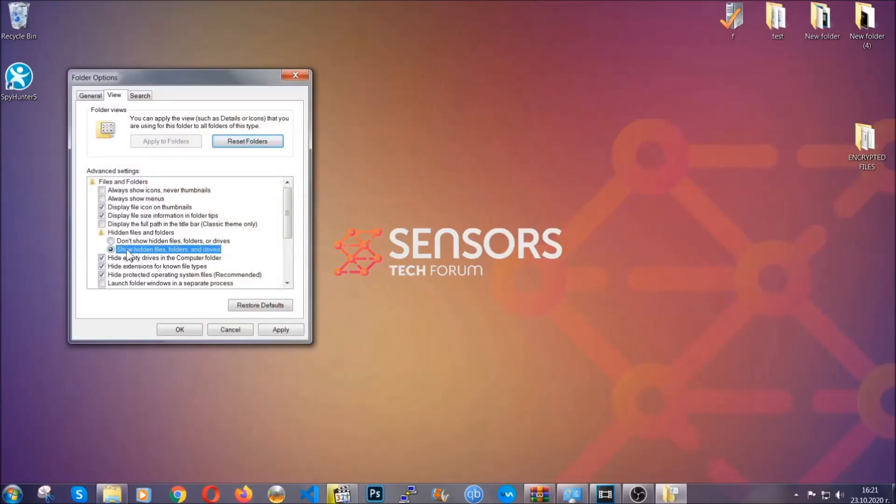
pyautogui.click(281, 329)
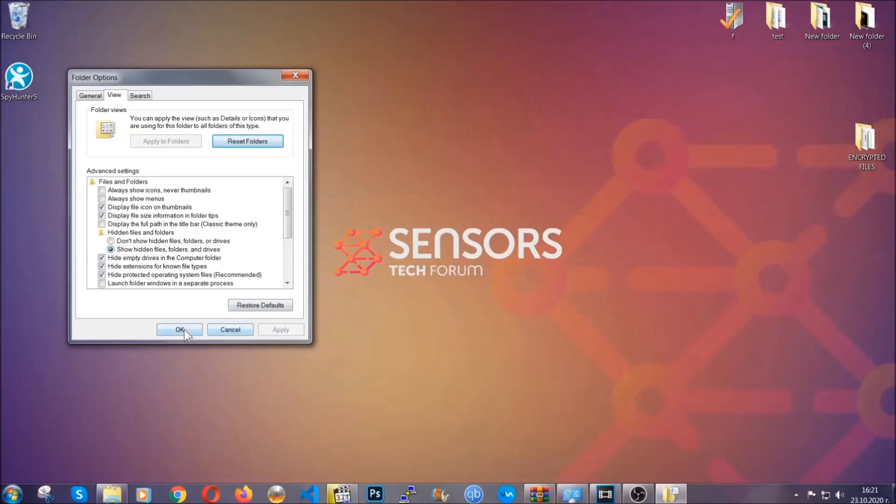
pyautogui.click(180, 330)
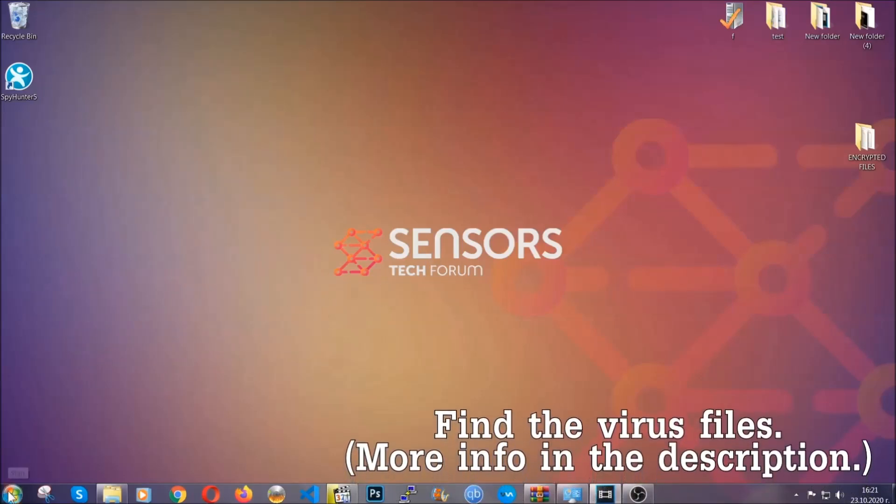
# - Search Computer for 'fileextension:exe Example Virus Name'
pyautogui.click(9, 494)
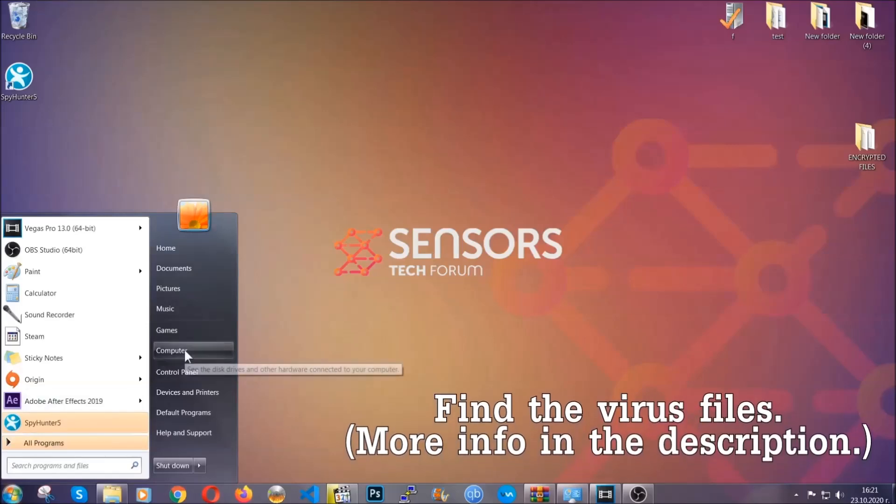
pyautogui.click(171, 350)
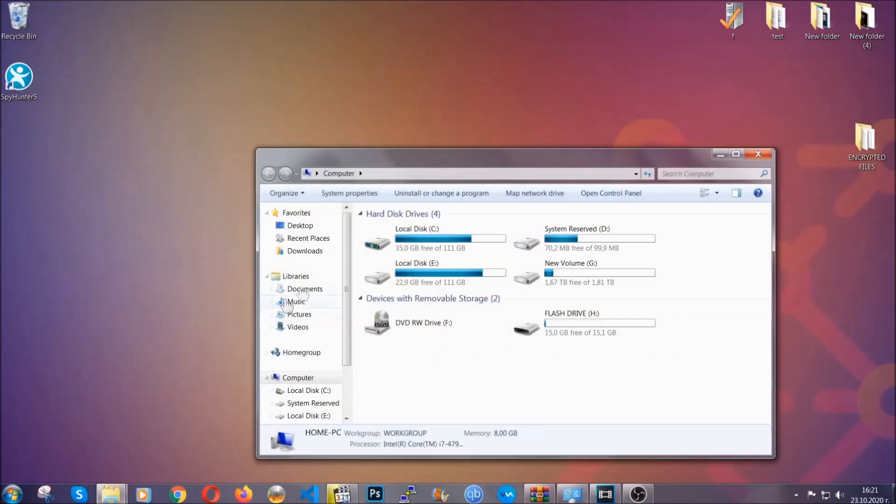
pyautogui.moveTo(514, 153); pyautogui.dragTo(429, 115)
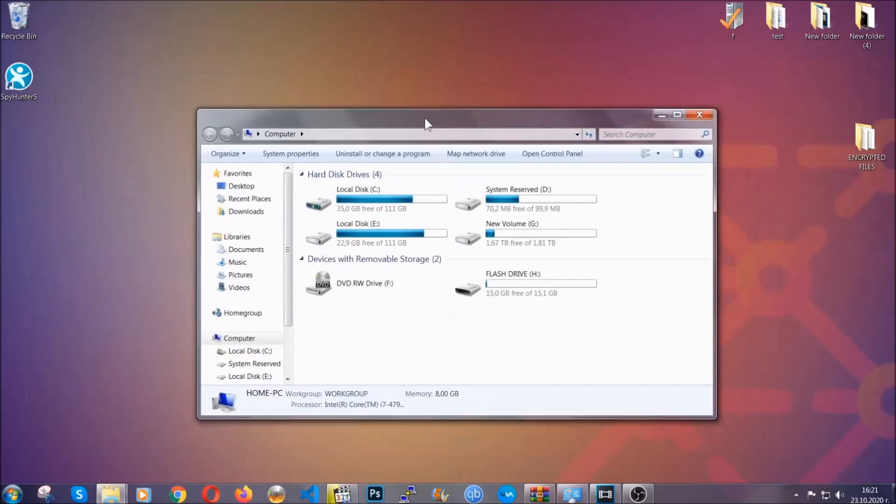
pyautogui.click(651, 134)
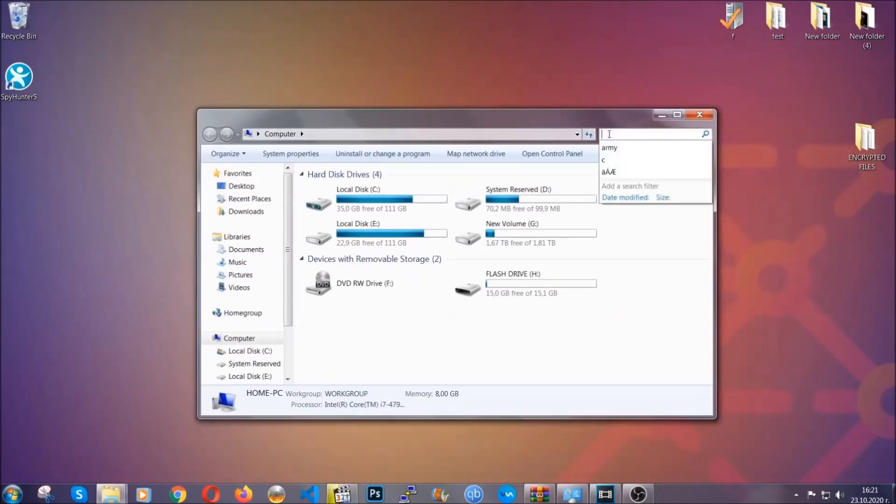
pyautogui.write('fileextension:exe E')
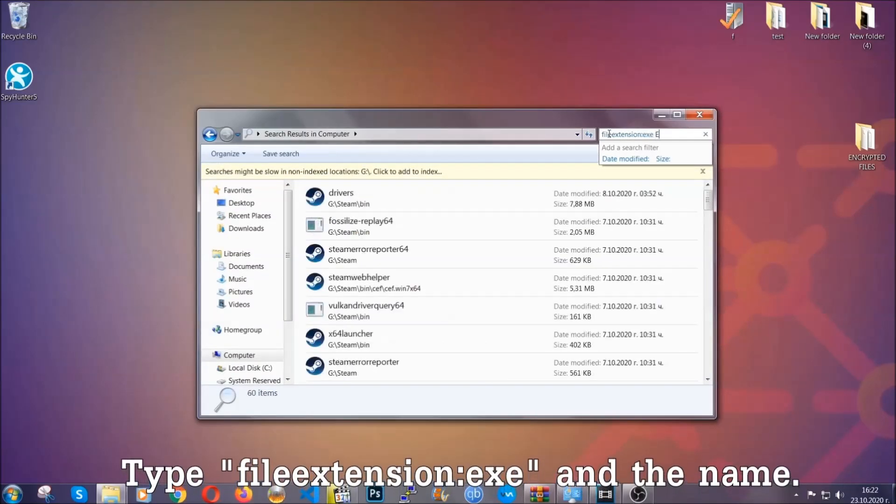
pyautogui.write('xample Virus Name')
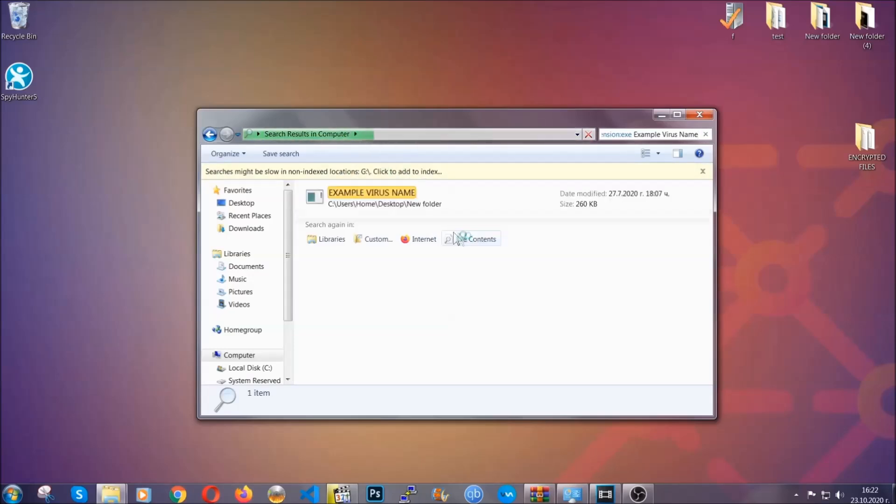
# - Delete the found EXAMPLE VIRUS NAME file to the Recycle Bin and close the results
pyautogui.click(395, 195)
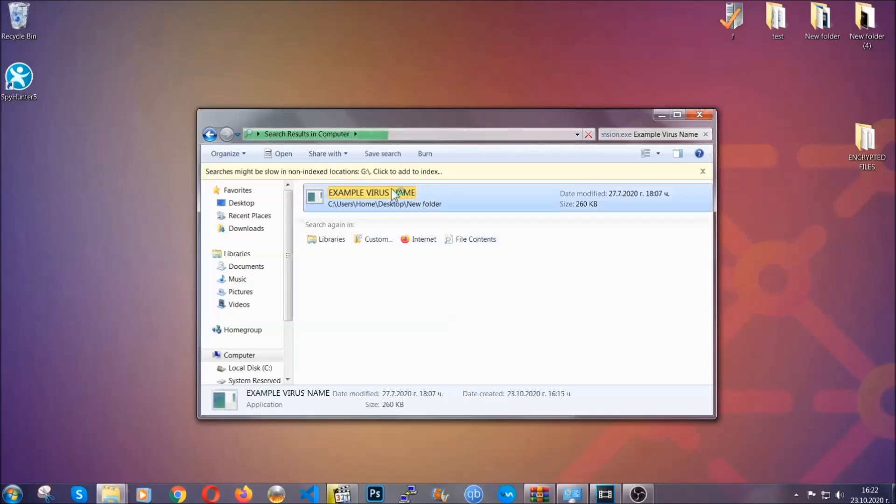
pyautogui.rightClick(394, 193)
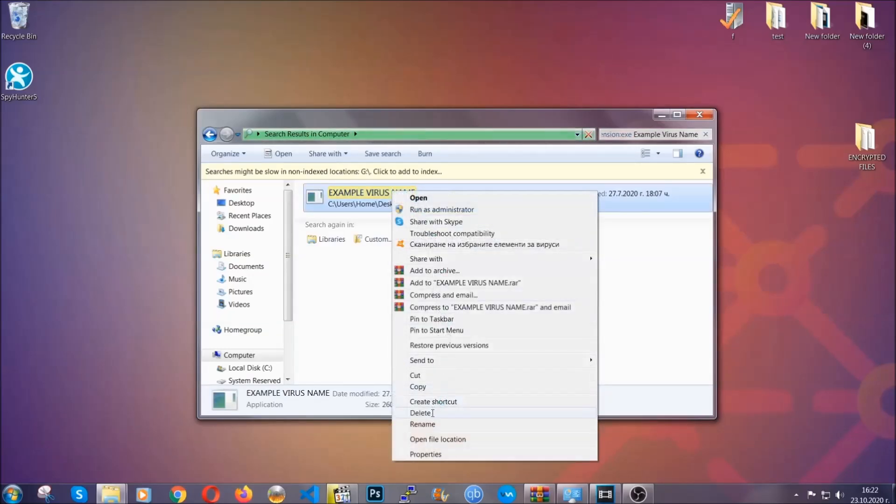
pyautogui.click(421, 413)
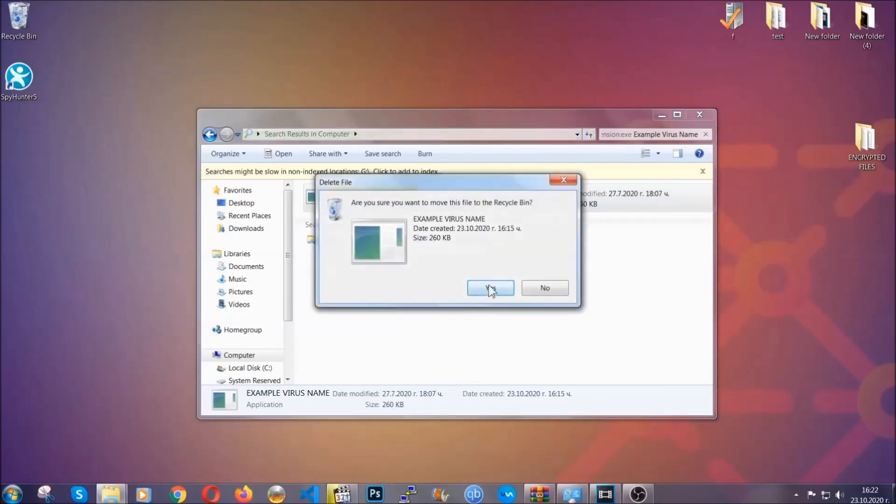
pyautogui.click(491, 288)
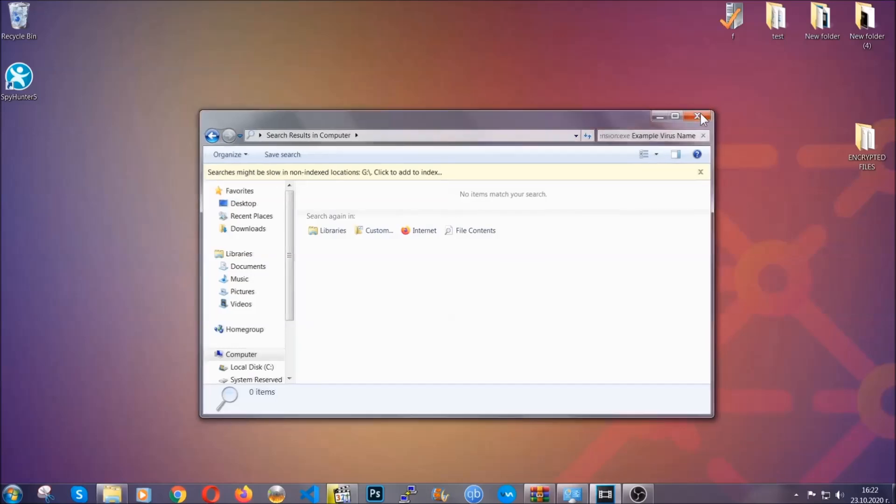
pyautogui.click(698, 116)
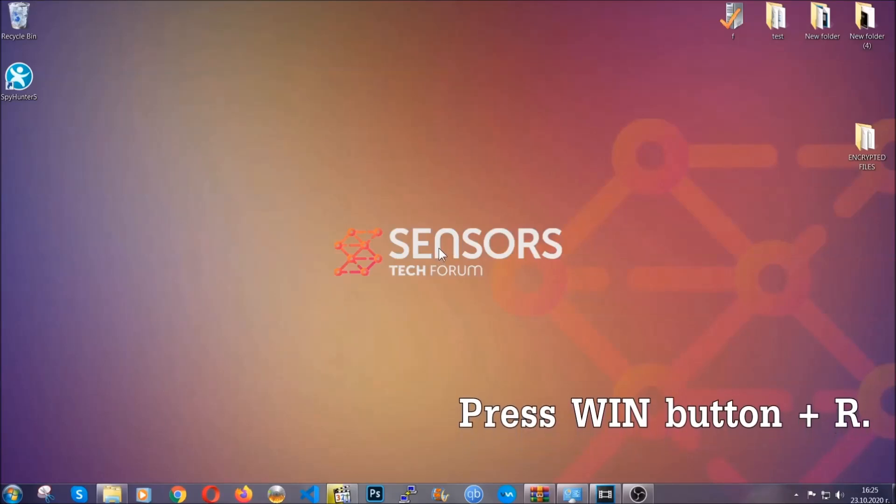
# - Launch Registry Editor by running REGEDIT from the Run box
pyautogui.press('Win+r')
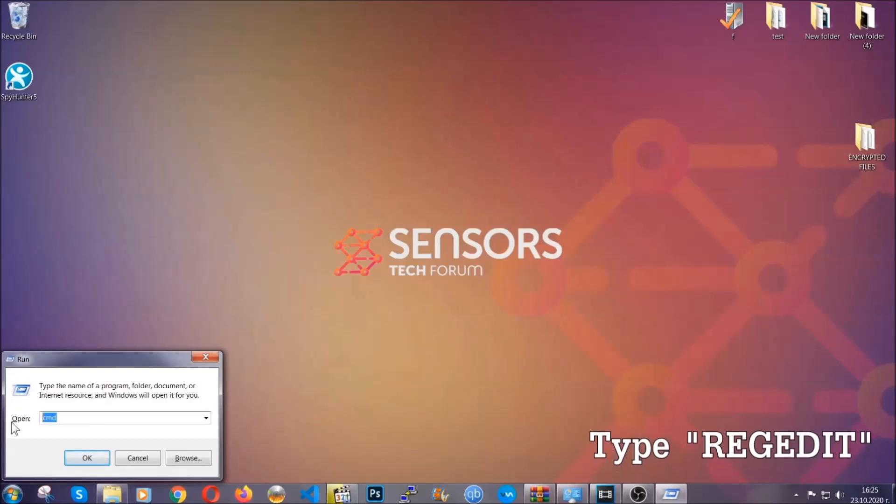
pyautogui.write('REGEDIT')
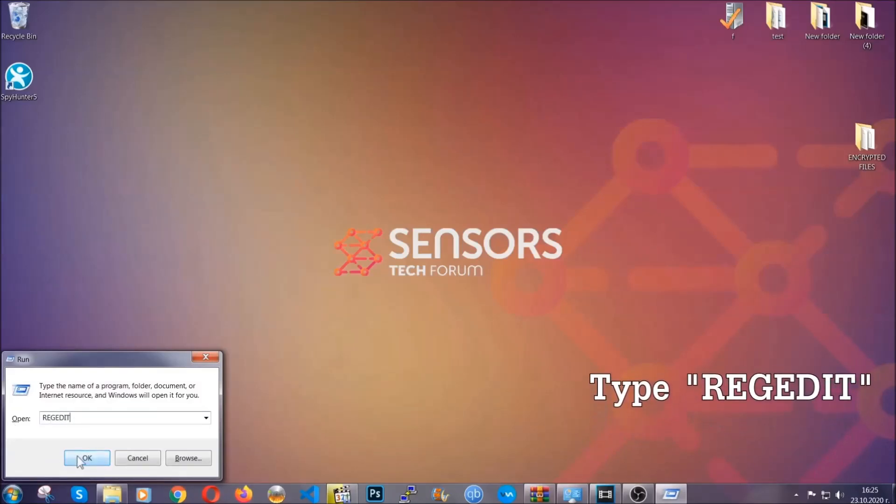
pyautogui.click(87, 458)
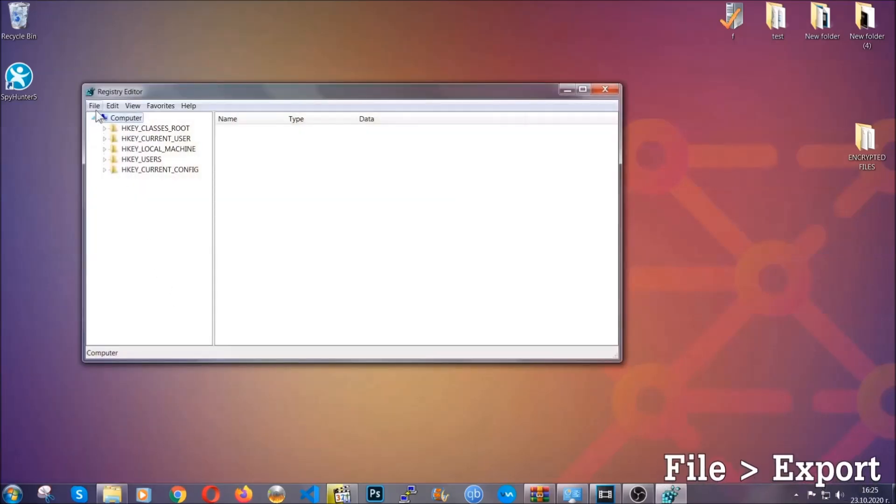
# - Export the entire registry to a file named BACKUP on the desktop
pyautogui.click(95, 105)
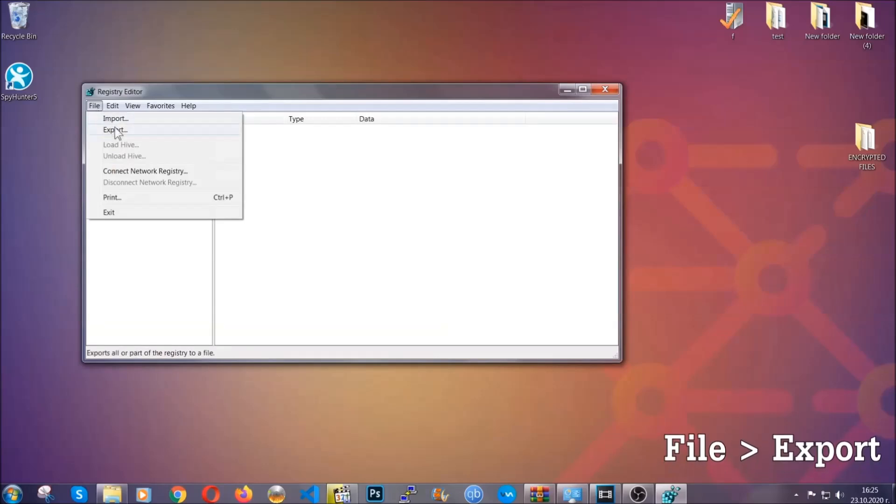
pyautogui.click(114, 130)
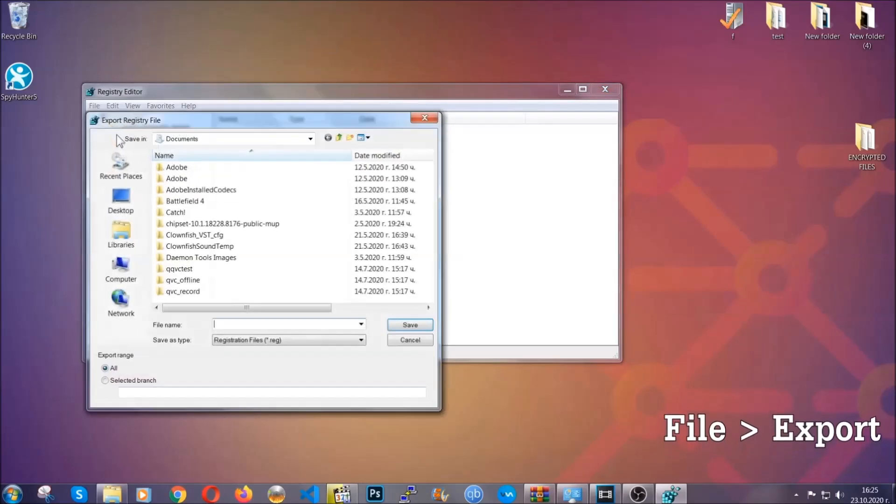
pyautogui.click(120, 198)
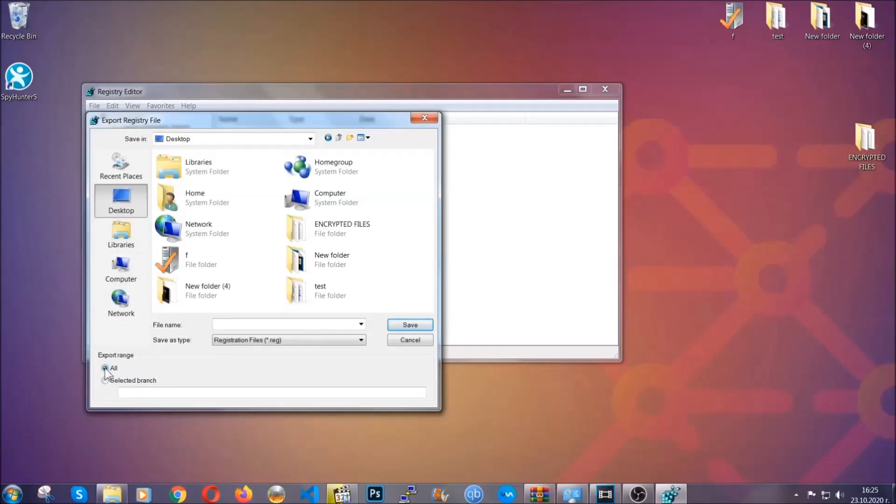
pyautogui.click(283, 324)
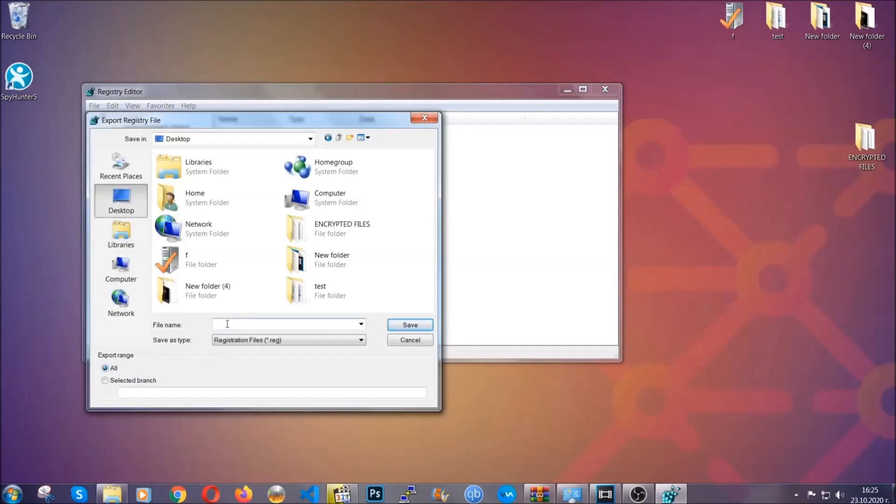
pyautogui.write('BACKUP')
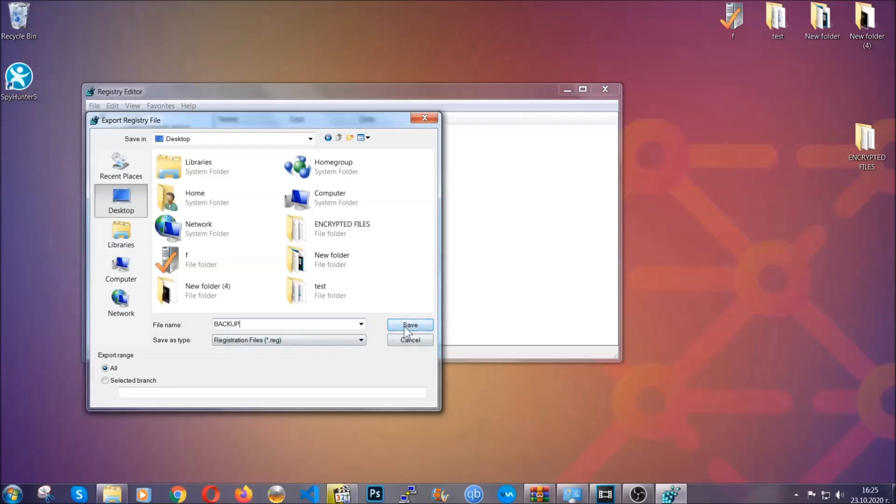
pyautogui.click(409, 325)
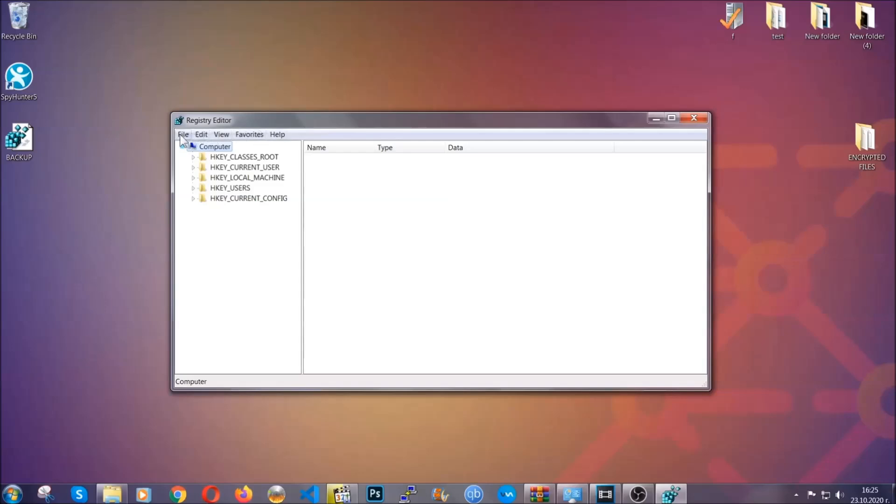
# - Find the RunOnce key under the current user's CurrentVersion branch
pyautogui.click(183, 134)
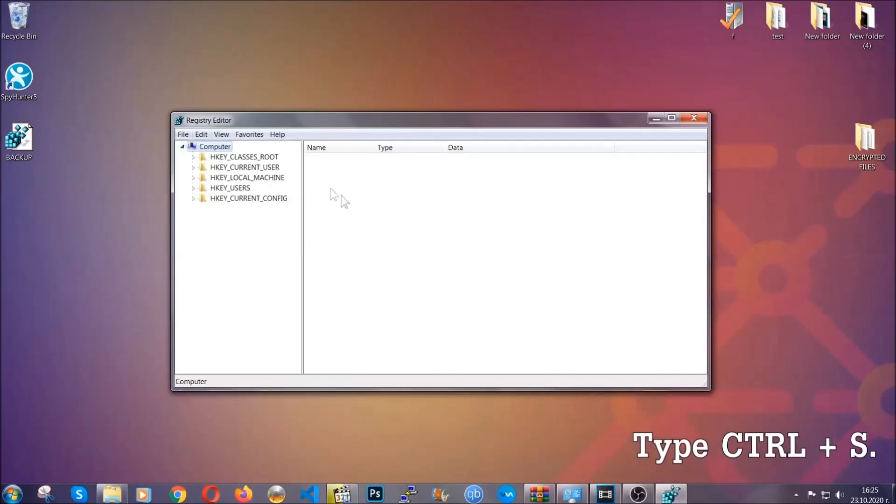
pyautogui.moveTo(429, 246)
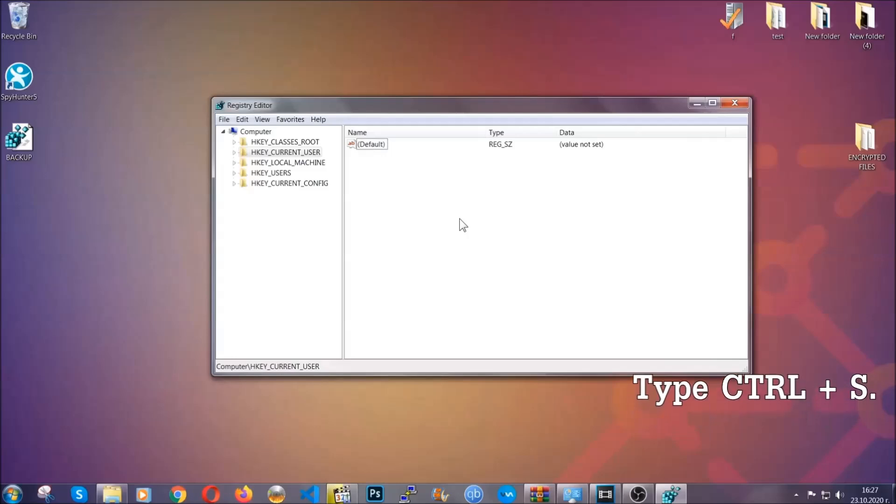
pyautogui.press('ctrl+f')
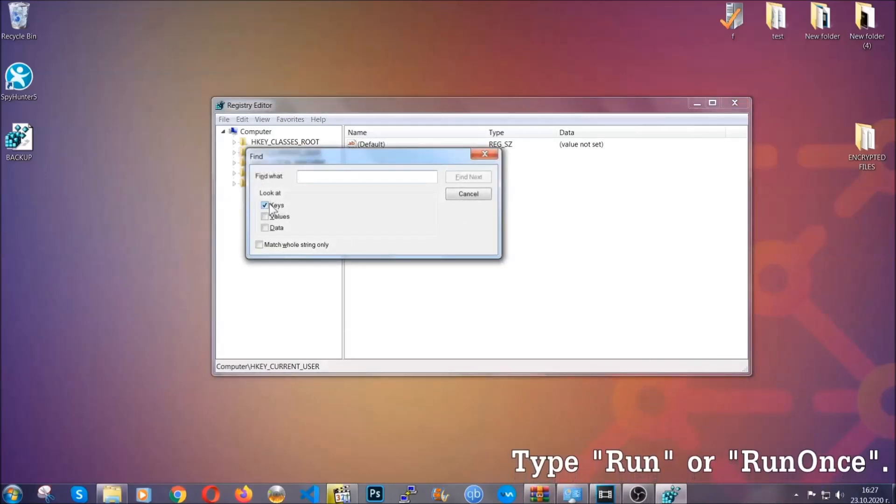
pyautogui.click(367, 176)
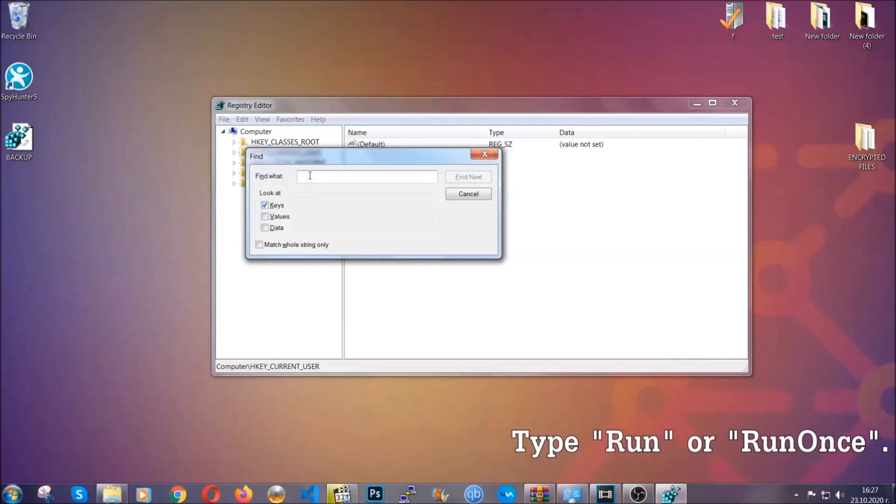
pyautogui.write('RunO')
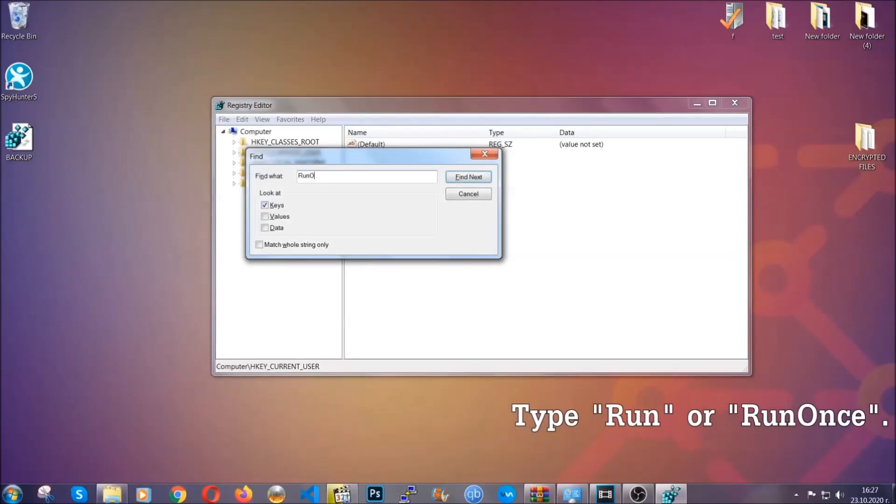
pyautogui.write('nce')
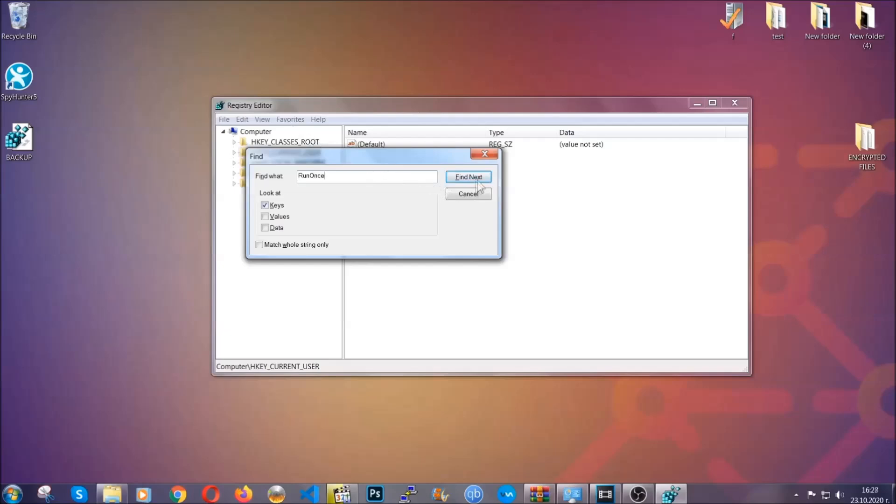
pyautogui.click(468, 177)
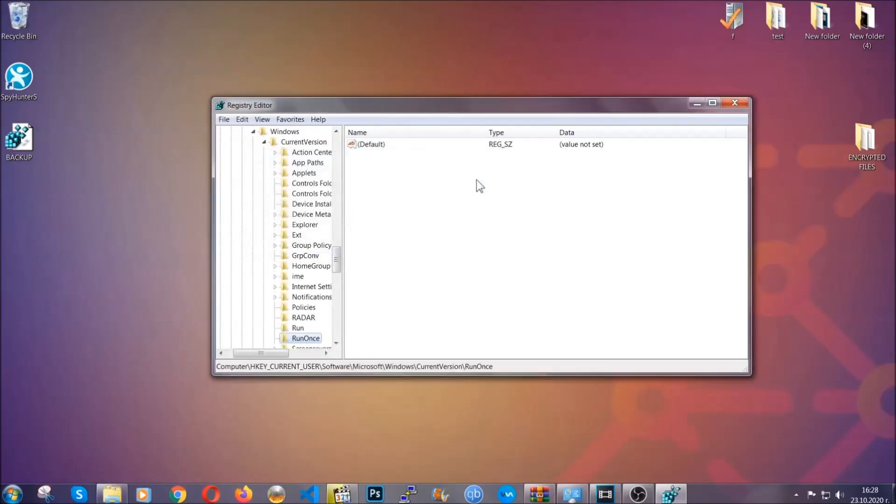
pyautogui.scroll(-3)
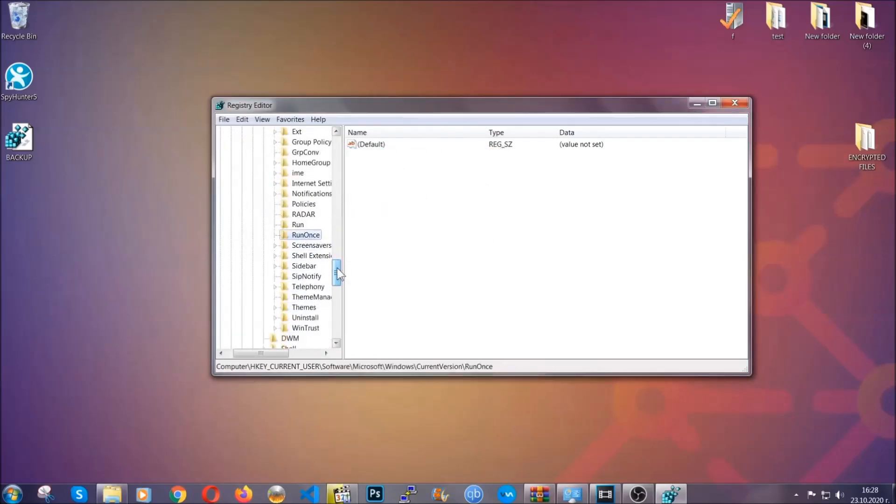
# - Delete THE VIRUS value from the Run key and close Registry Editor
pyautogui.click(298, 224)
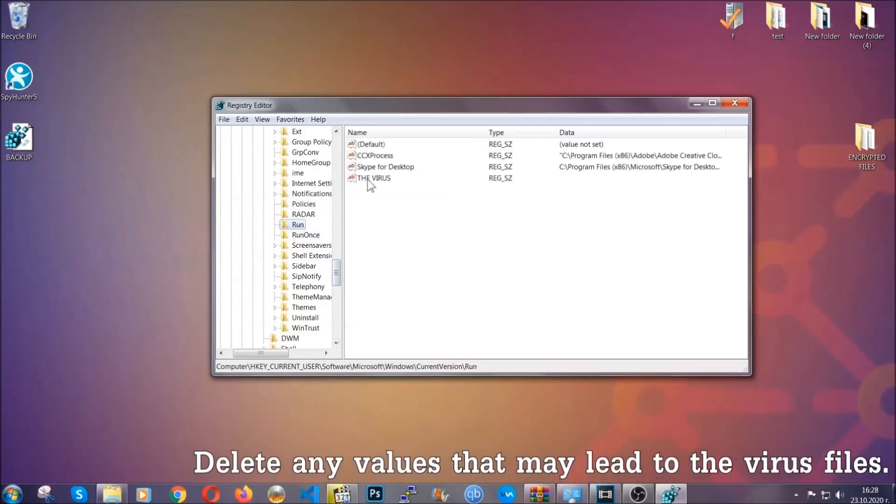
pyautogui.rightClick(374, 178)
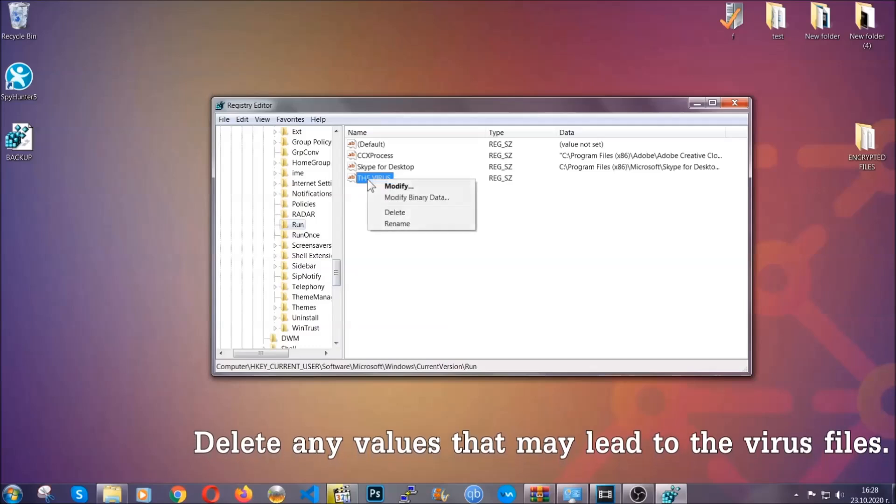
pyautogui.click(395, 212)
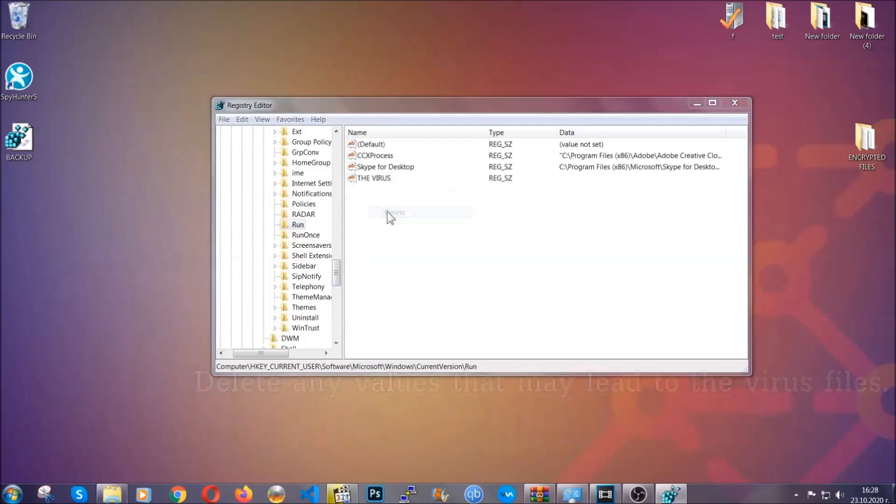
pyautogui.click(394, 213)
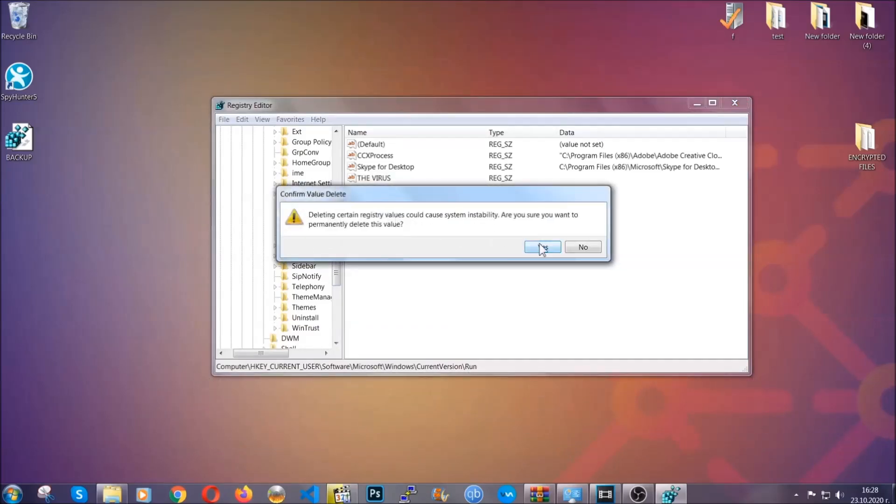
pyautogui.click(542, 247)
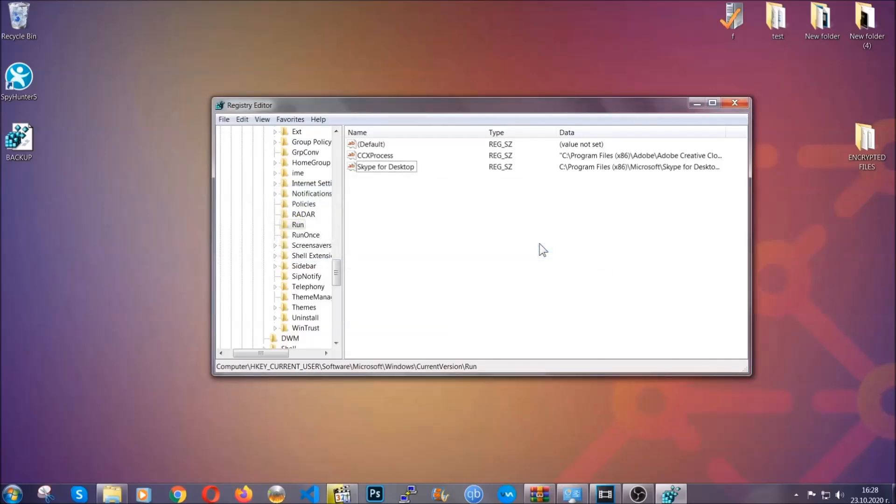
pyautogui.moveTo(745, 103)
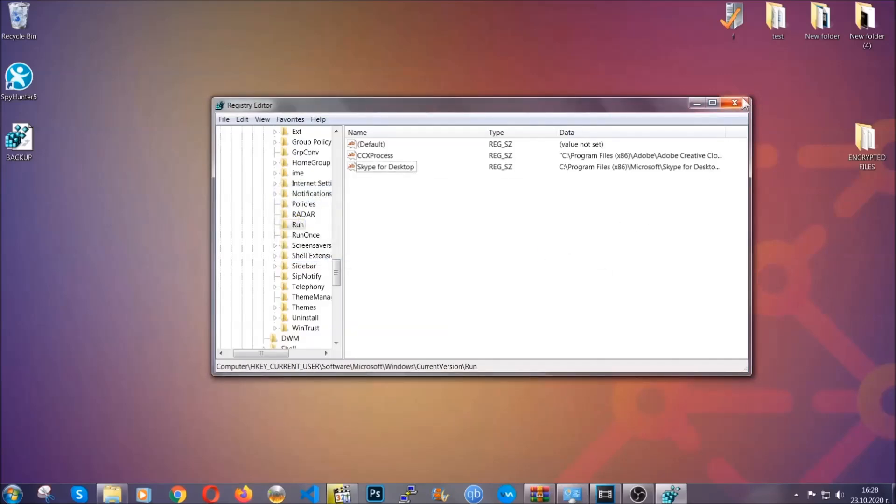
pyautogui.click(733, 103)
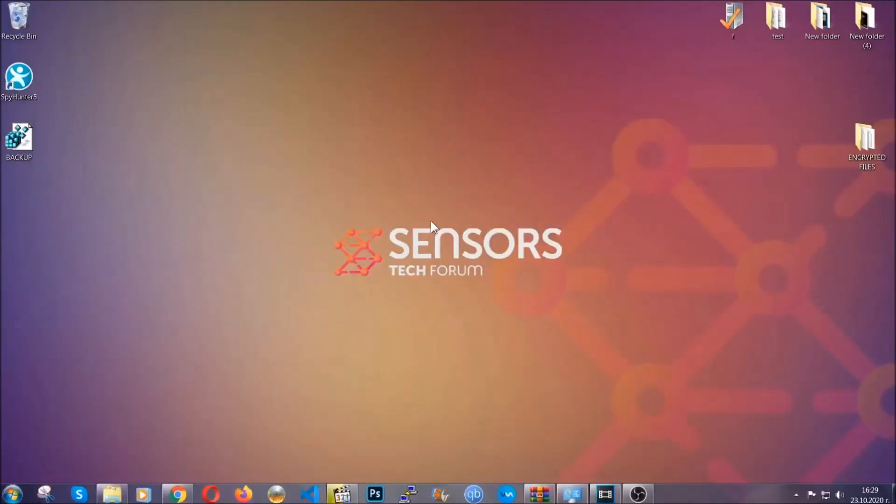
pyautogui.moveTo(268, 352)
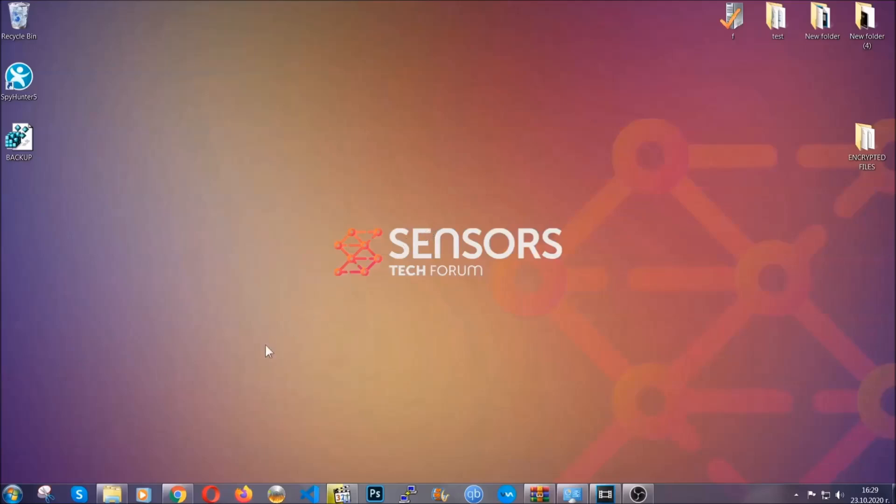
pyautogui.click(176, 493)
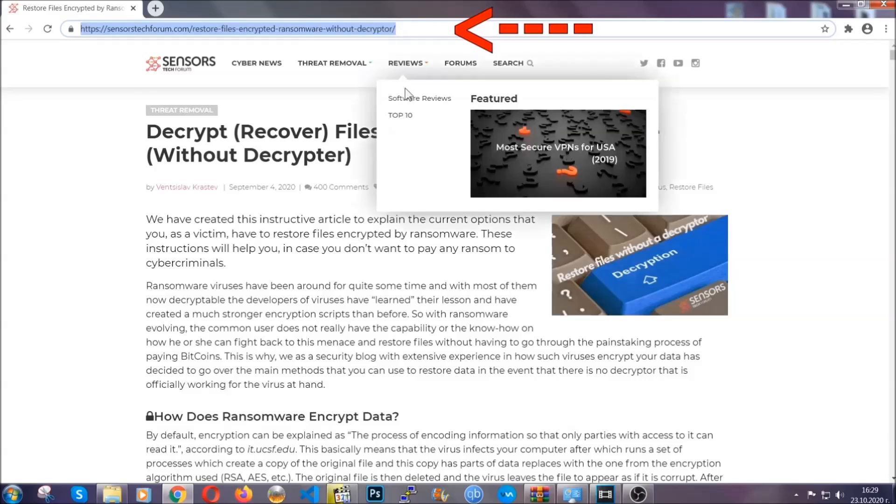
# - Reach and expand Method 2 - Restore Data via Windows Backup, highlighting its summary table
pyautogui.scroll(-3)
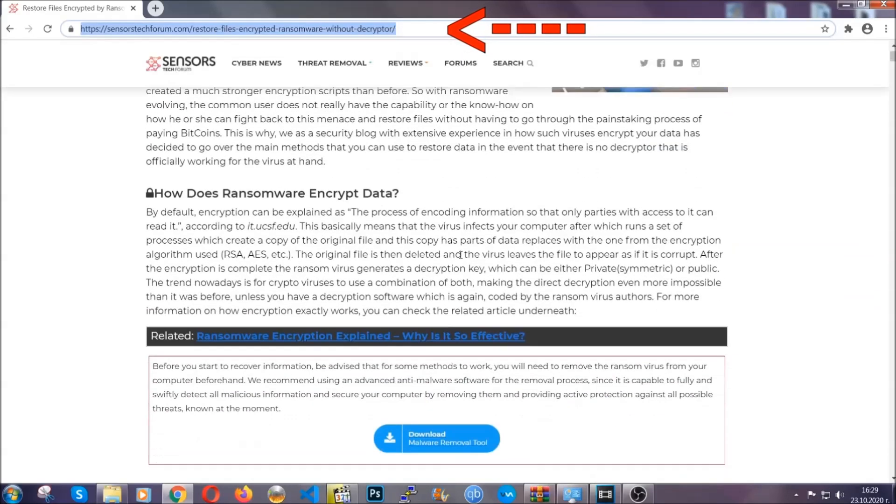
pyautogui.scroll(-3)
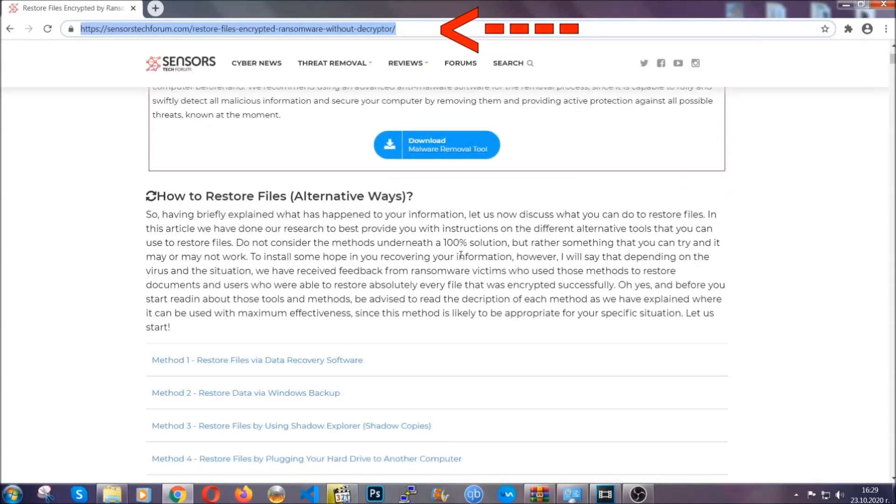
pyautogui.scroll(-3)
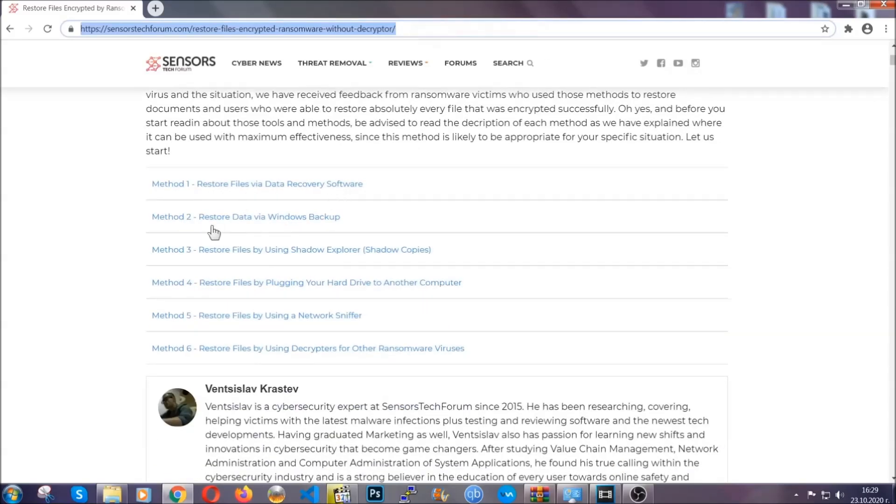
pyautogui.moveTo(302, 256)
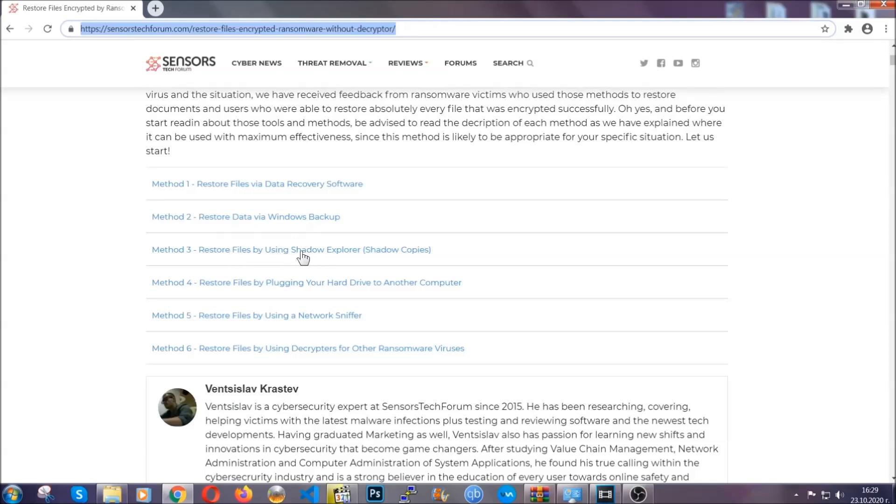
pyautogui.moveTo(322, 295)
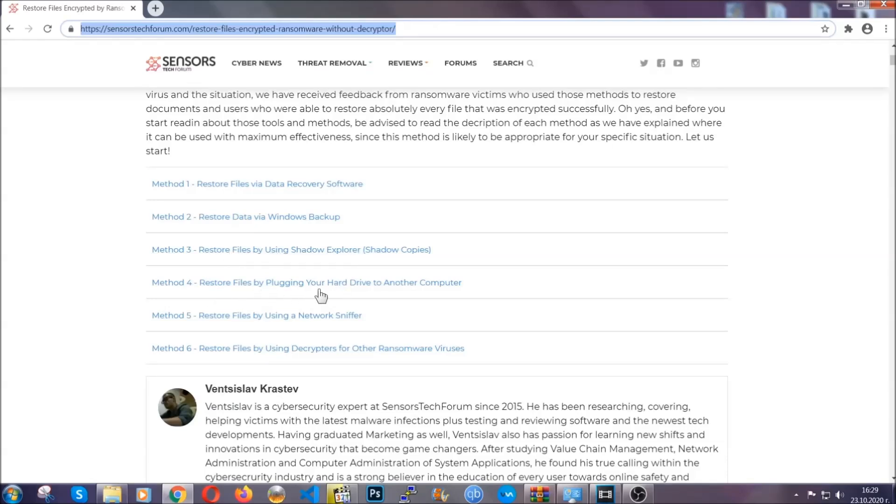
pyautogui.click(246, 217)
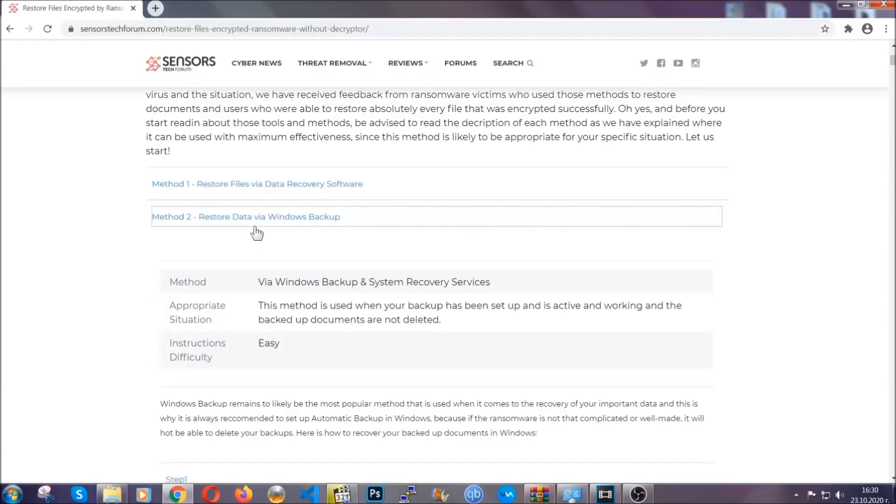
pyautogui.moveTo(259, 282); pyautogui.dragTo(321, 357)
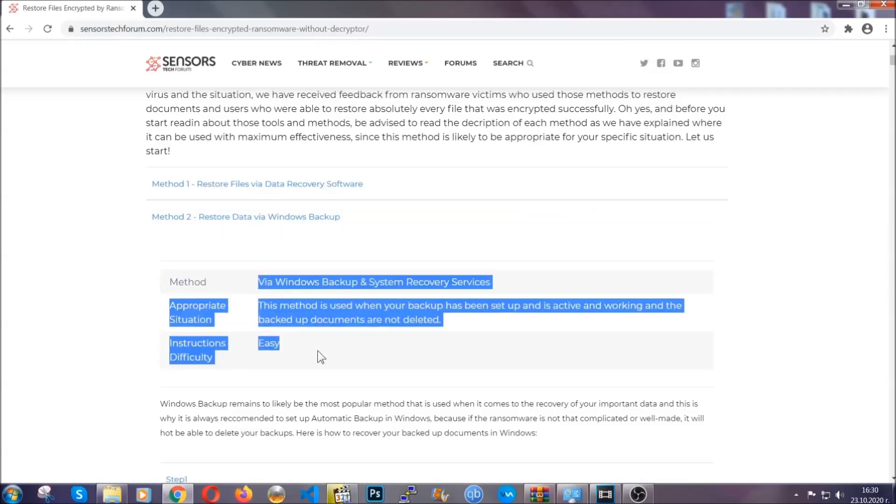
# - Expand Step 1 of the backup recovery, read through its instructions, and return toward the top
pyautogui.scroll(-3)
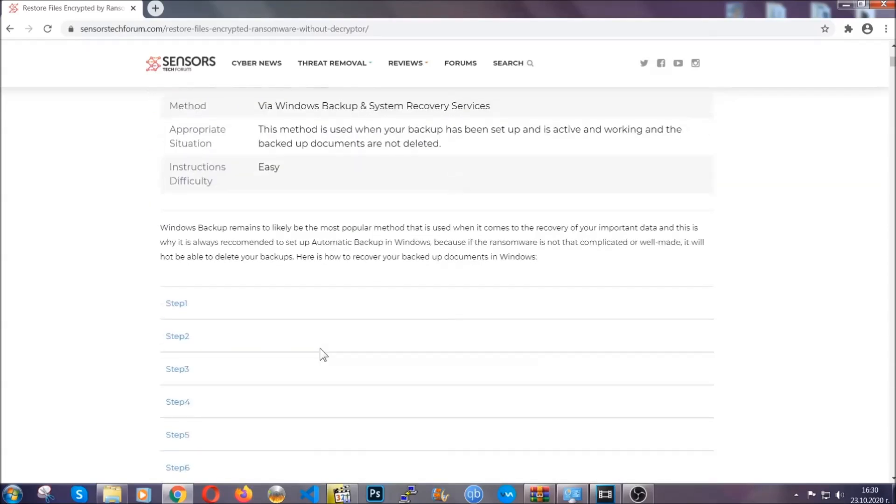
pyautogui.click(176, 304)
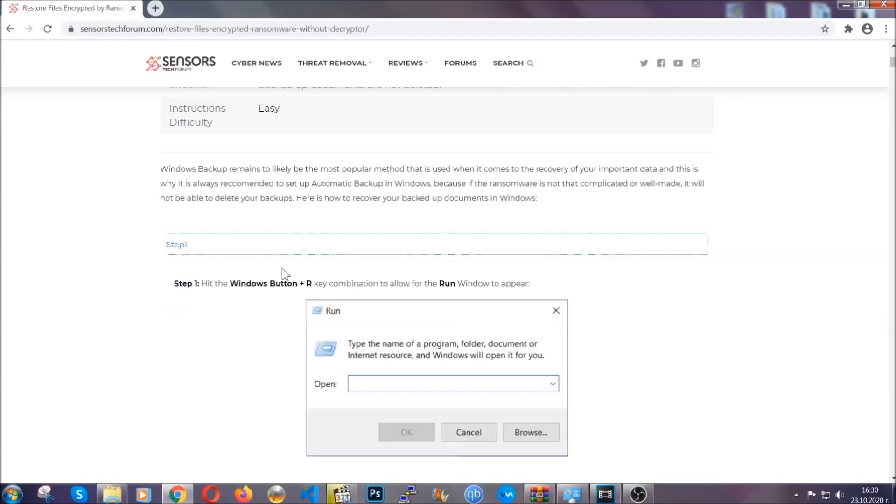
pyautogui.scroll(-3)
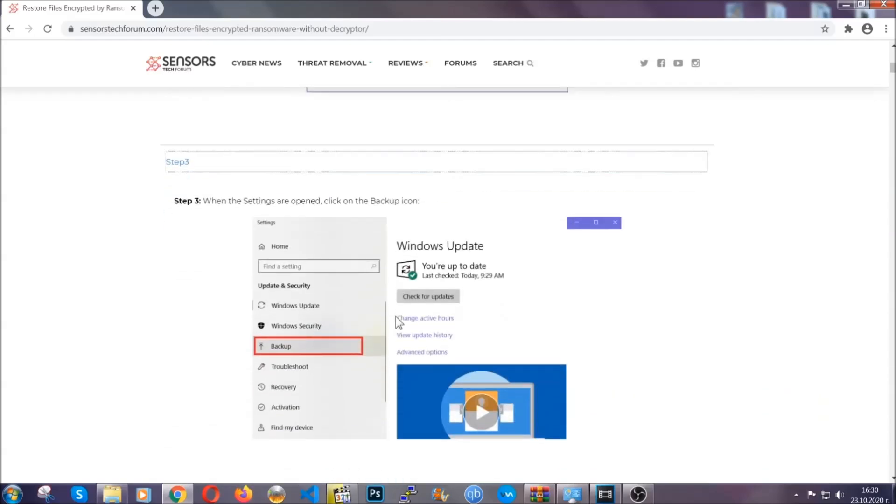
pyautogui.scroll(-3)
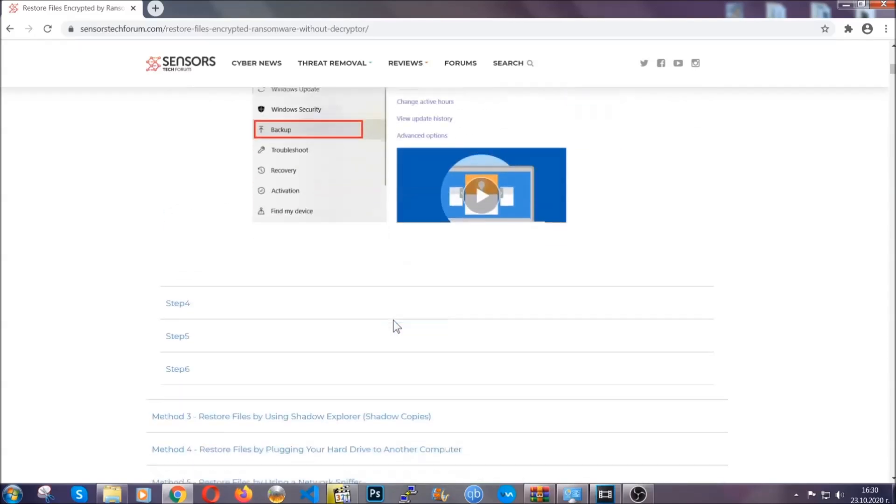
pyautogui.scroll(-3)
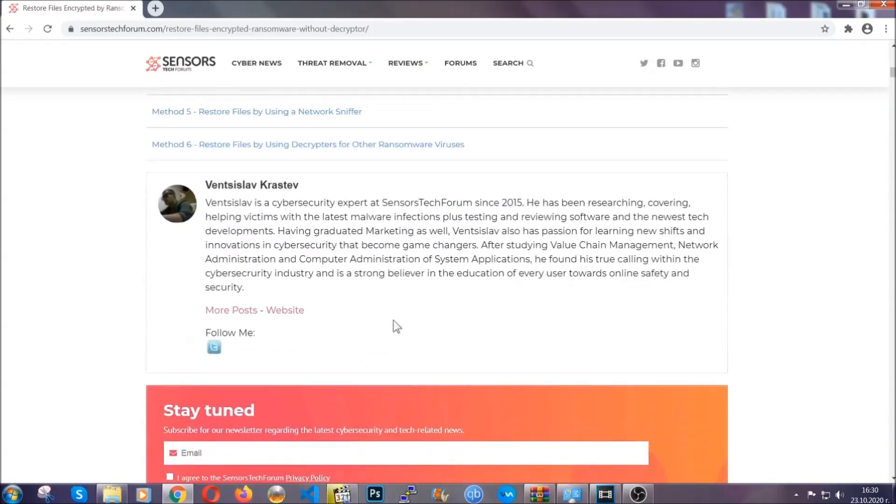
pyautogui.scroll(3)
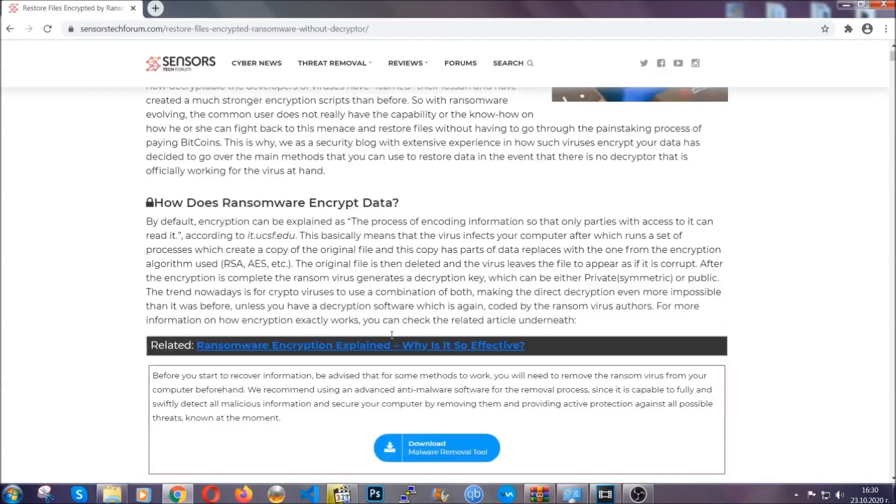
pyautogui.scroll(3)
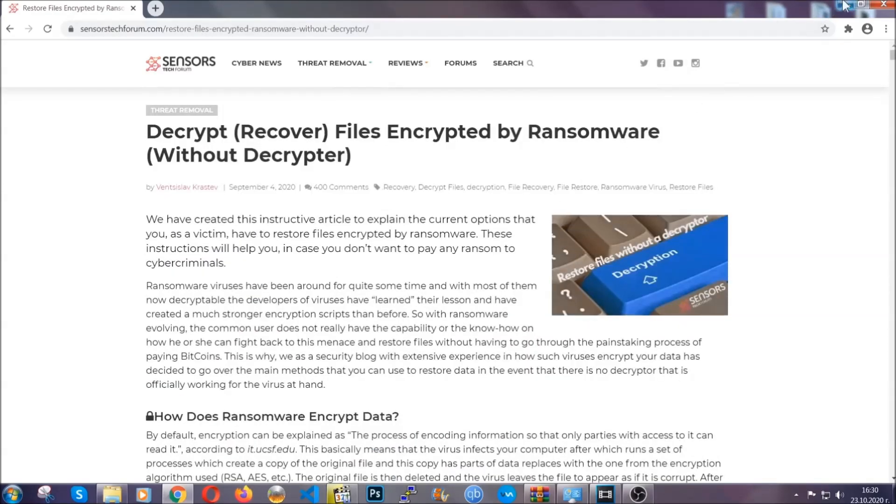